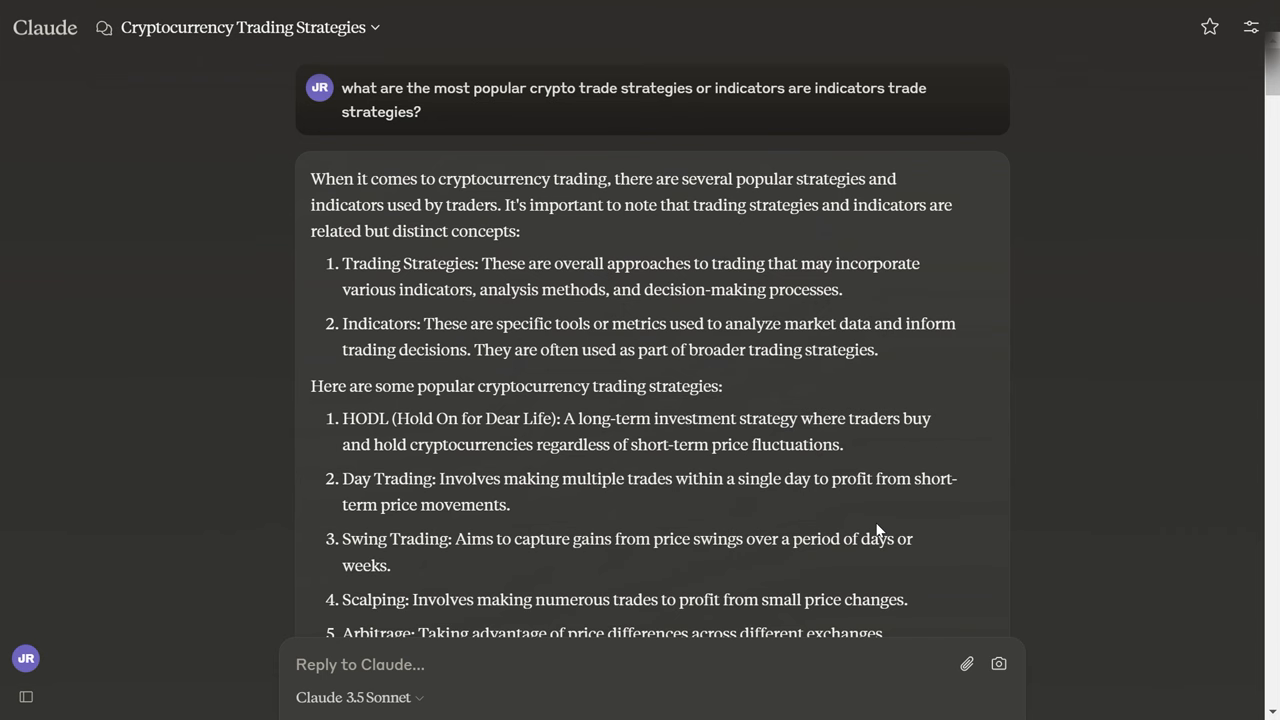
{"action": "scroll", "scroll_direction": "down", "scroll_amount": 3}
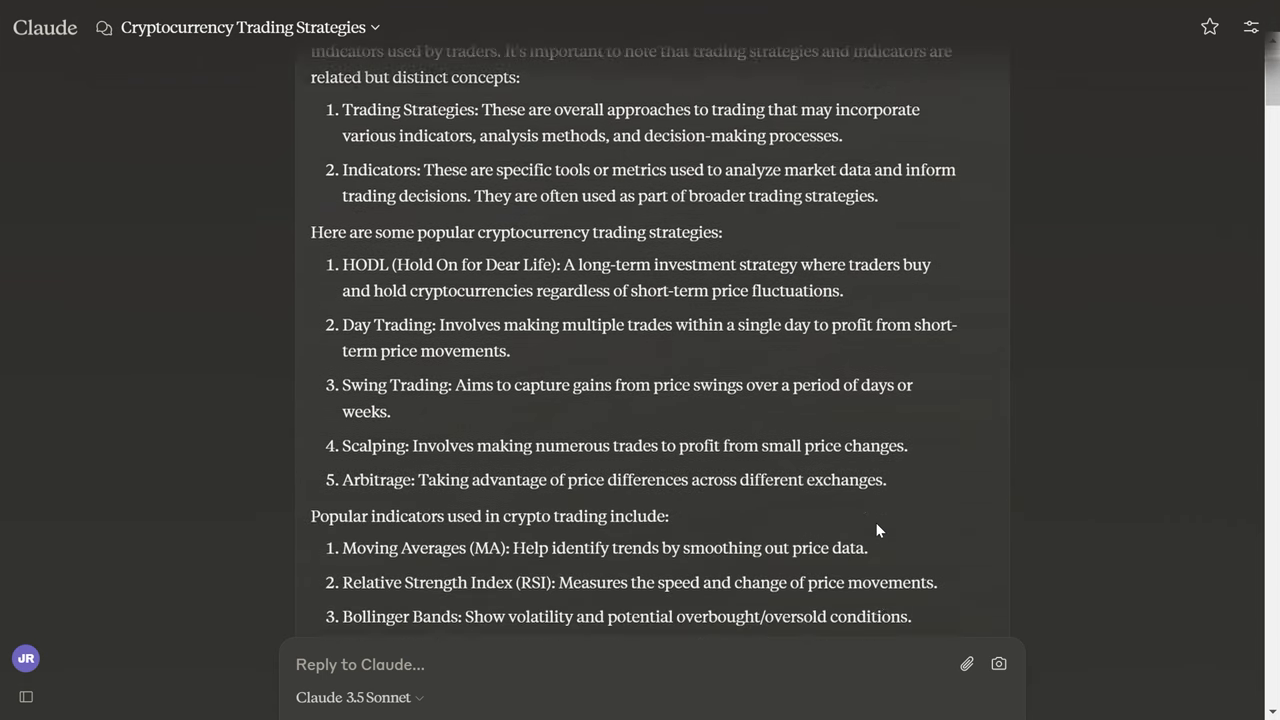
{"action": "scroll", "scroll_direction": "down", "scroll_amount": 3}
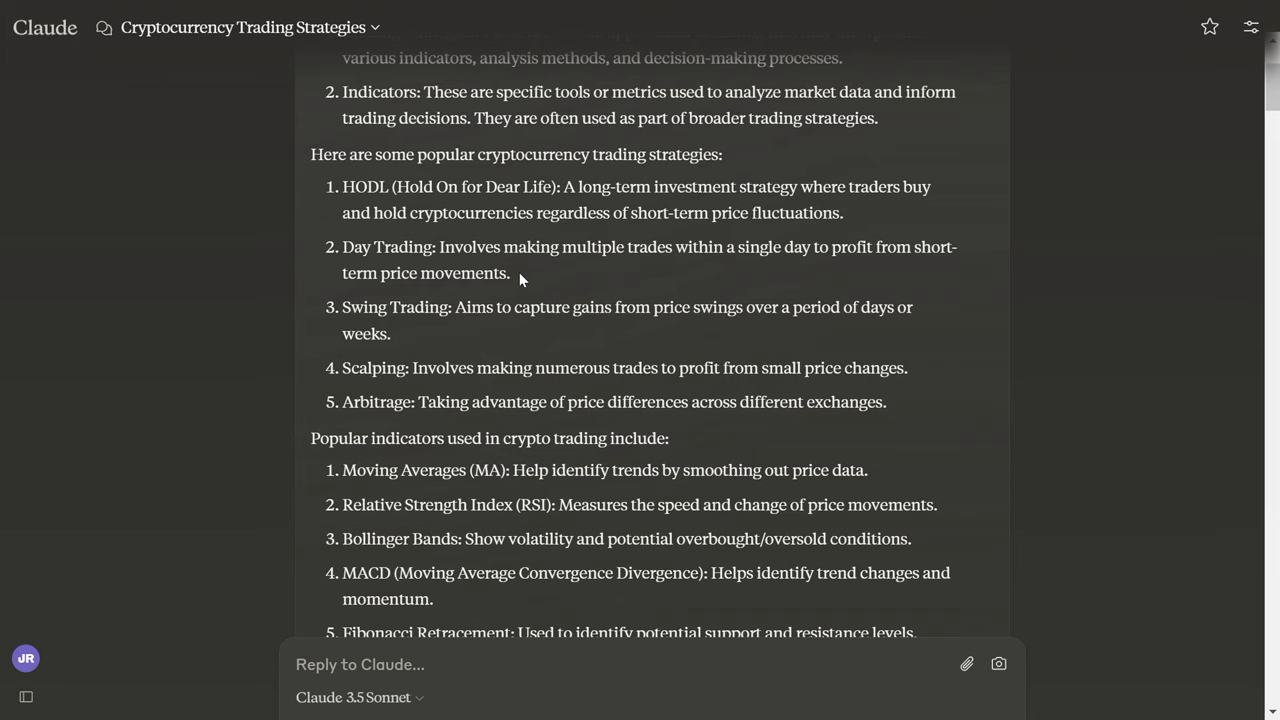
{"action": "scroll", "scroll_direction": "down", "scroll_amount": 3}
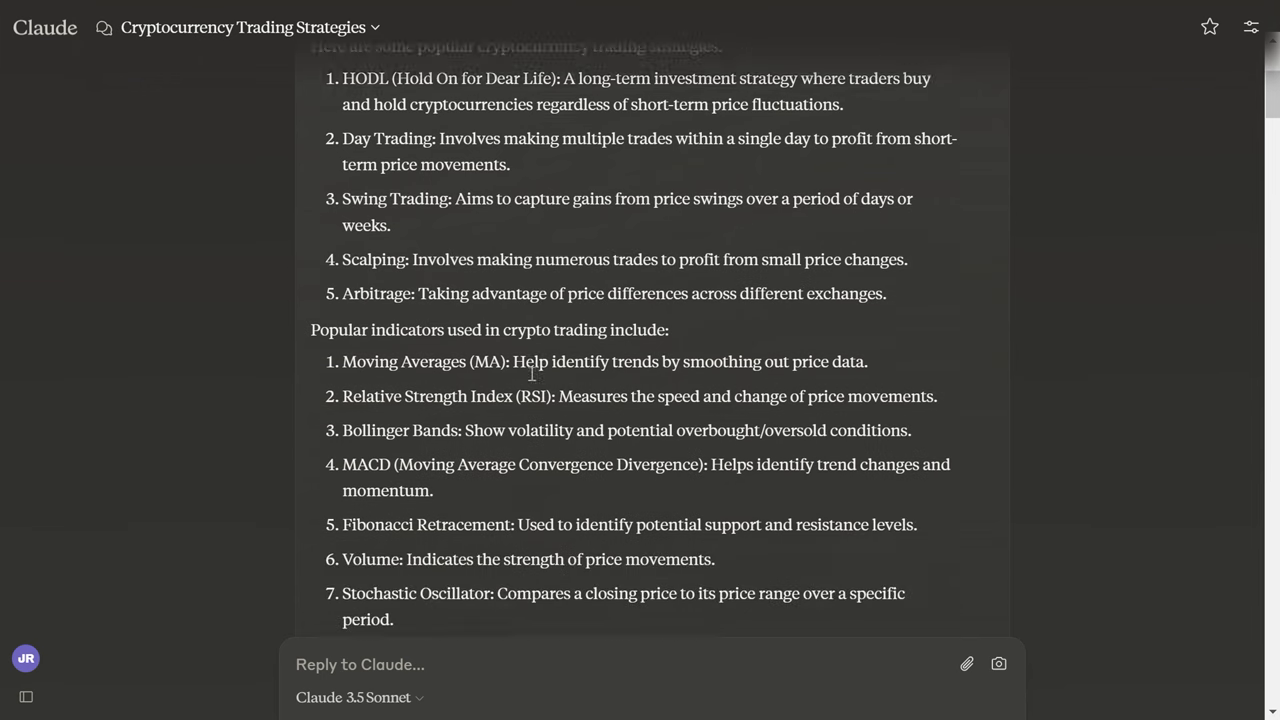
{"action": "scroll", "scroll_direction": "down", "scroll_amount": 3}
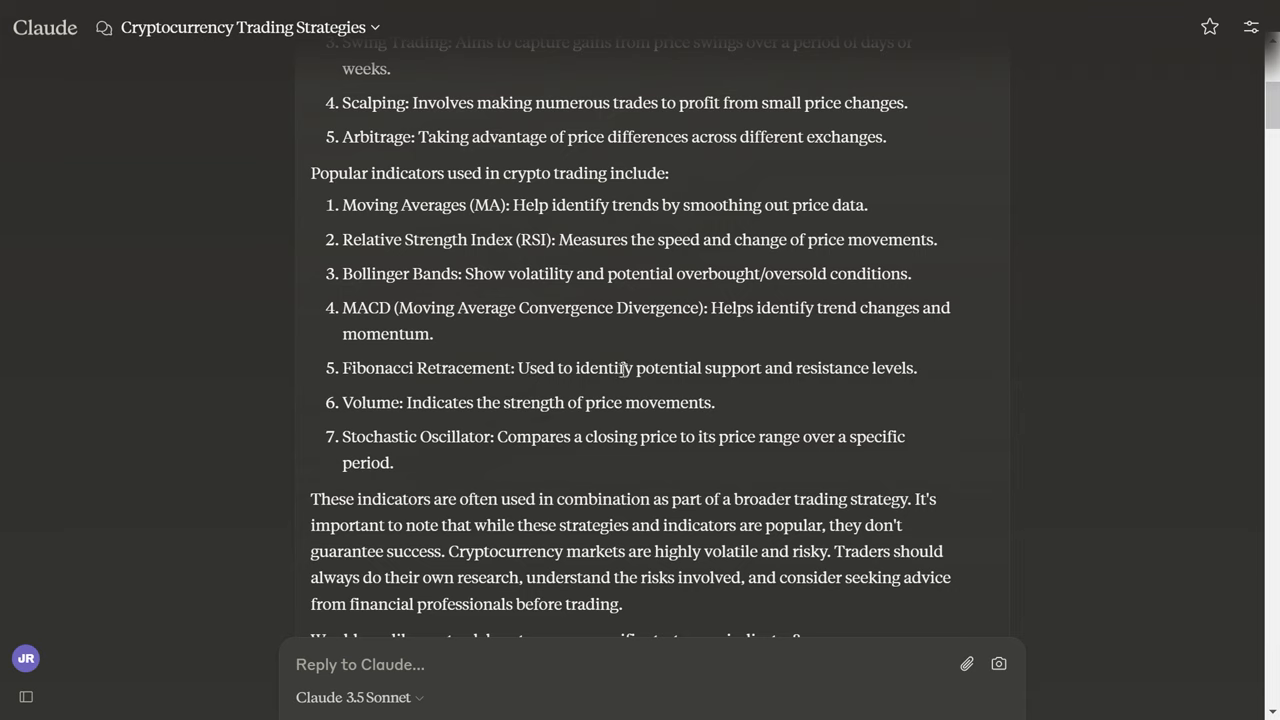
{"action": "mouse_move", "coordinate": [700, 430]}
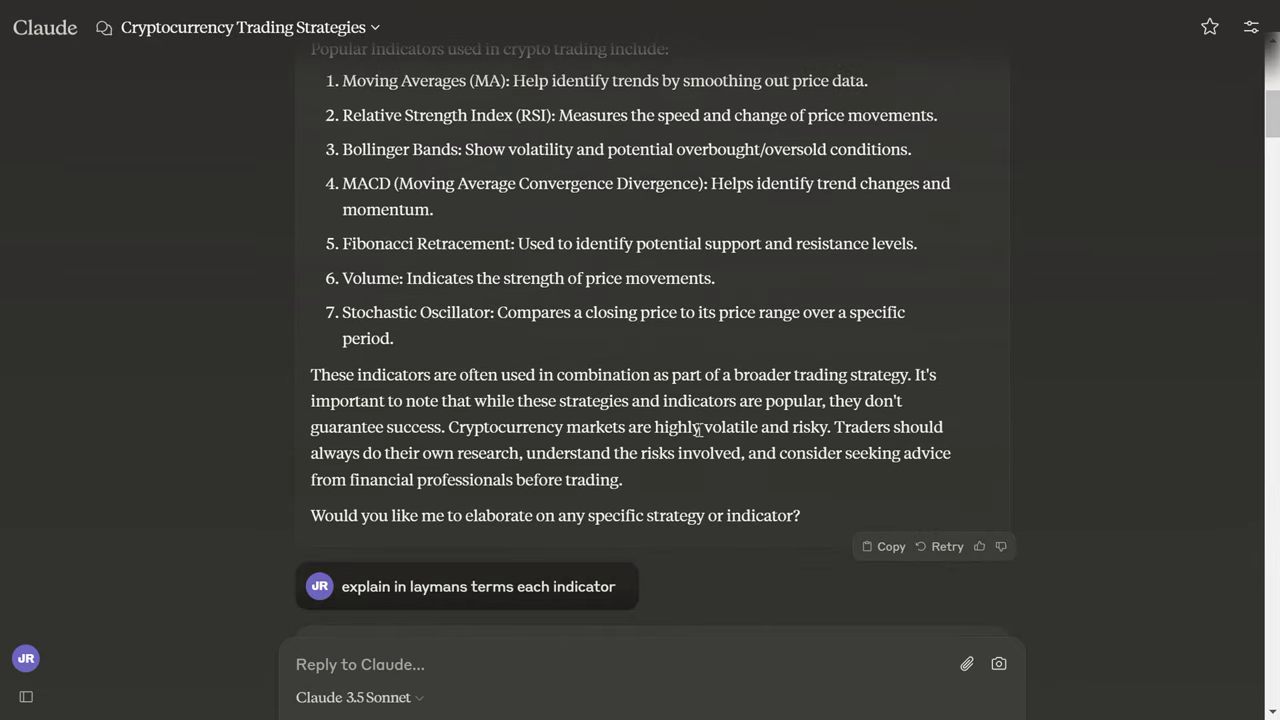
{"action": "scroll", "scroll_direction": "down", "scroll_amount": 3}
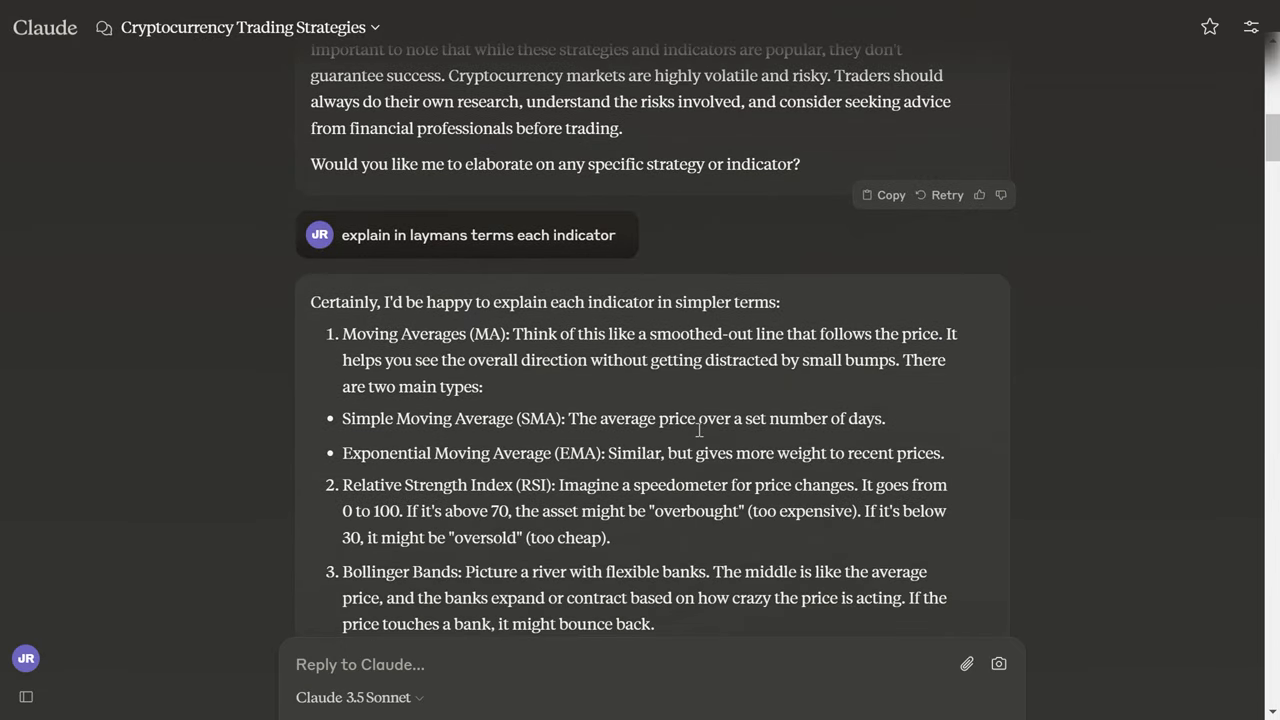
{"action": "scroll", "scroll_direction": "down", "scroll_amount": 3}
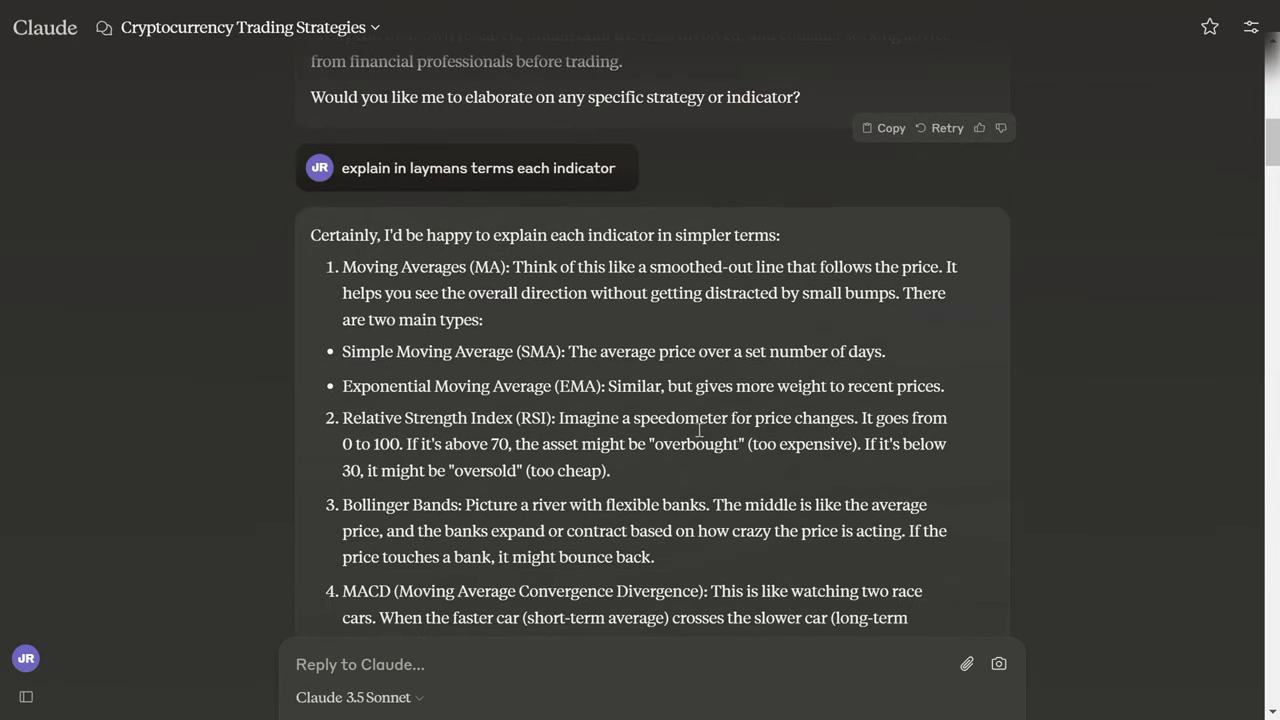
{"action": "scroll", "scroll_direction": "down", "scroll_amount": 3}
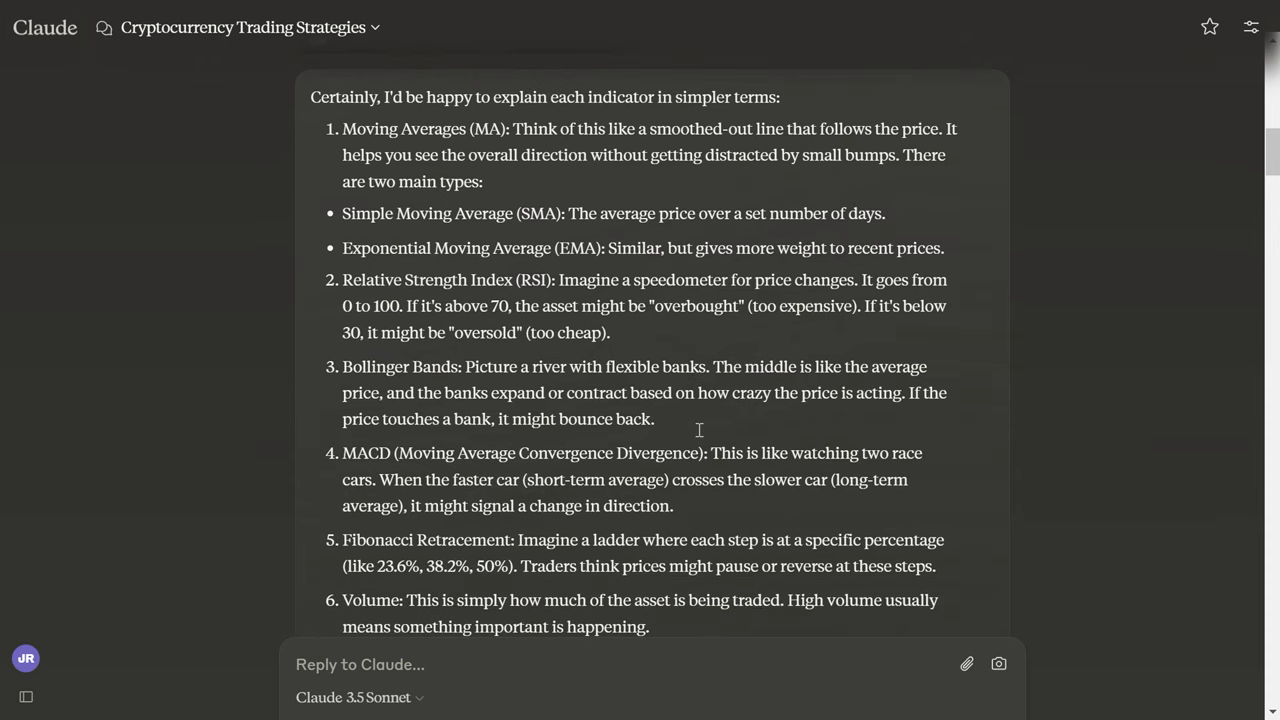
{"action": "scroll", "scroll_direction": "down", "scroll_amount": 3}
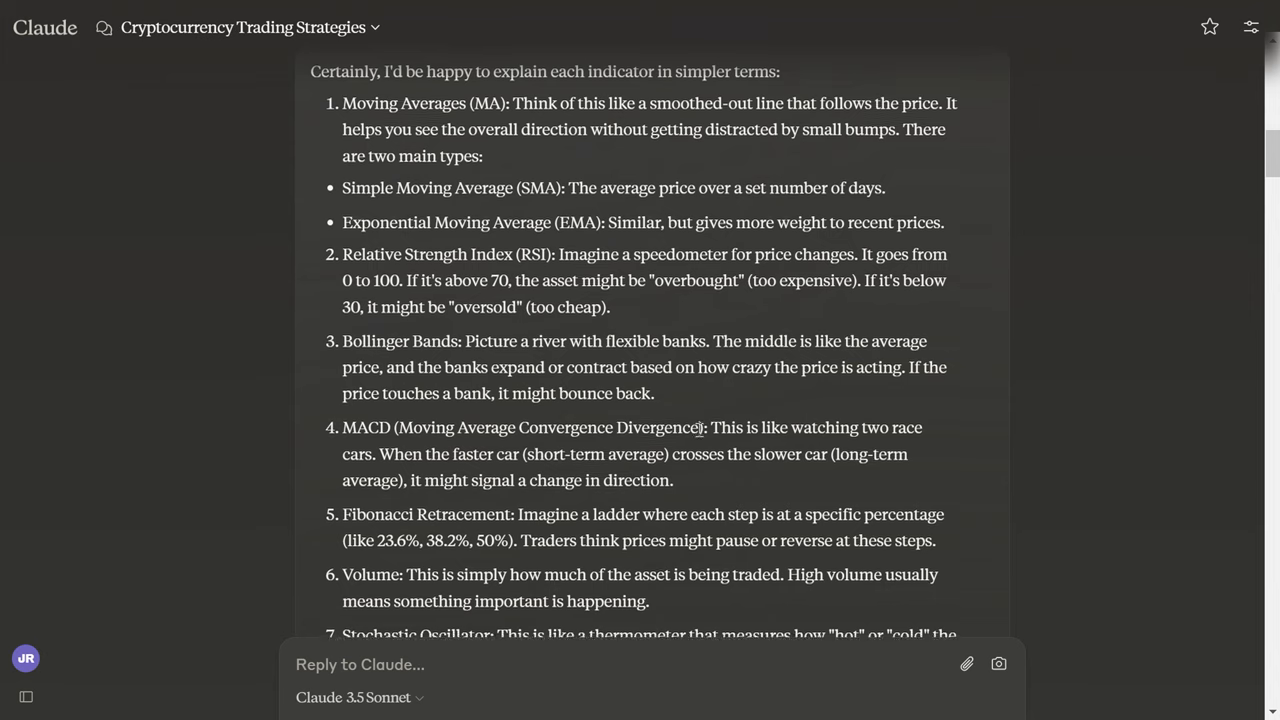
{"action": "scroll", "scroll_direction": "down", "scroll_amount": 3}
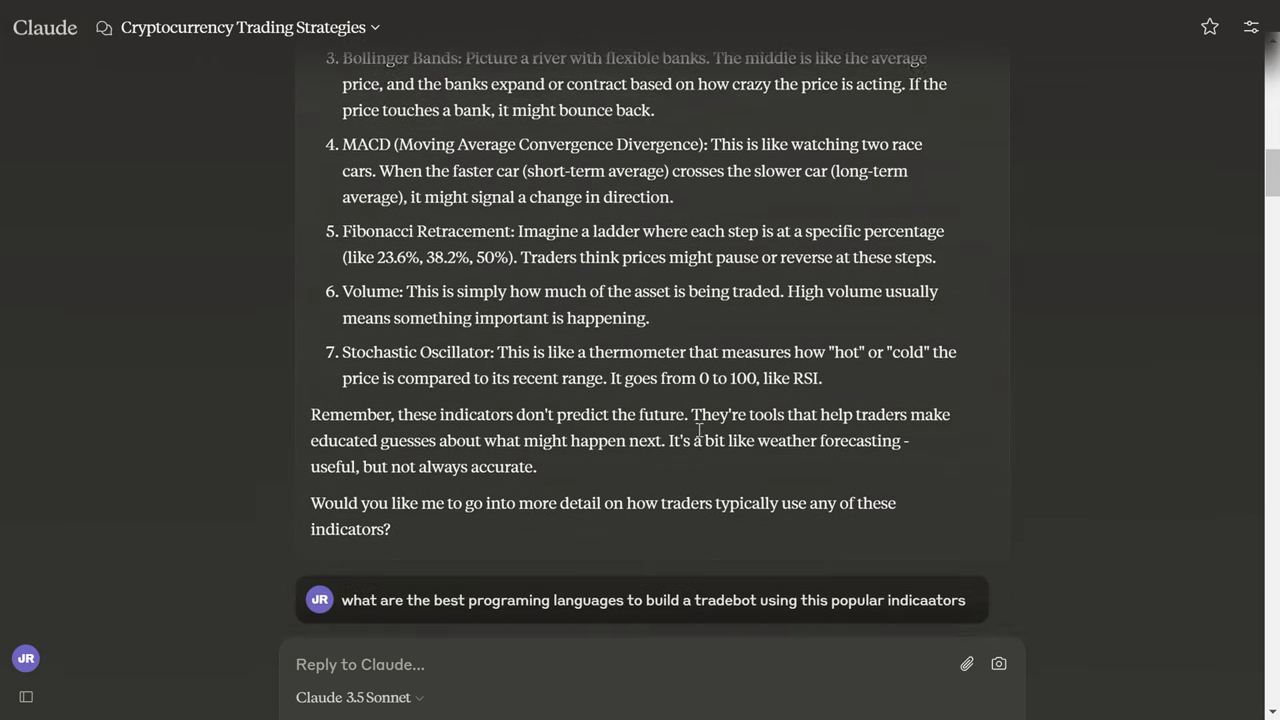
{"action": "scroll", "scroll_direction": "down", "scroll_amount": 3}
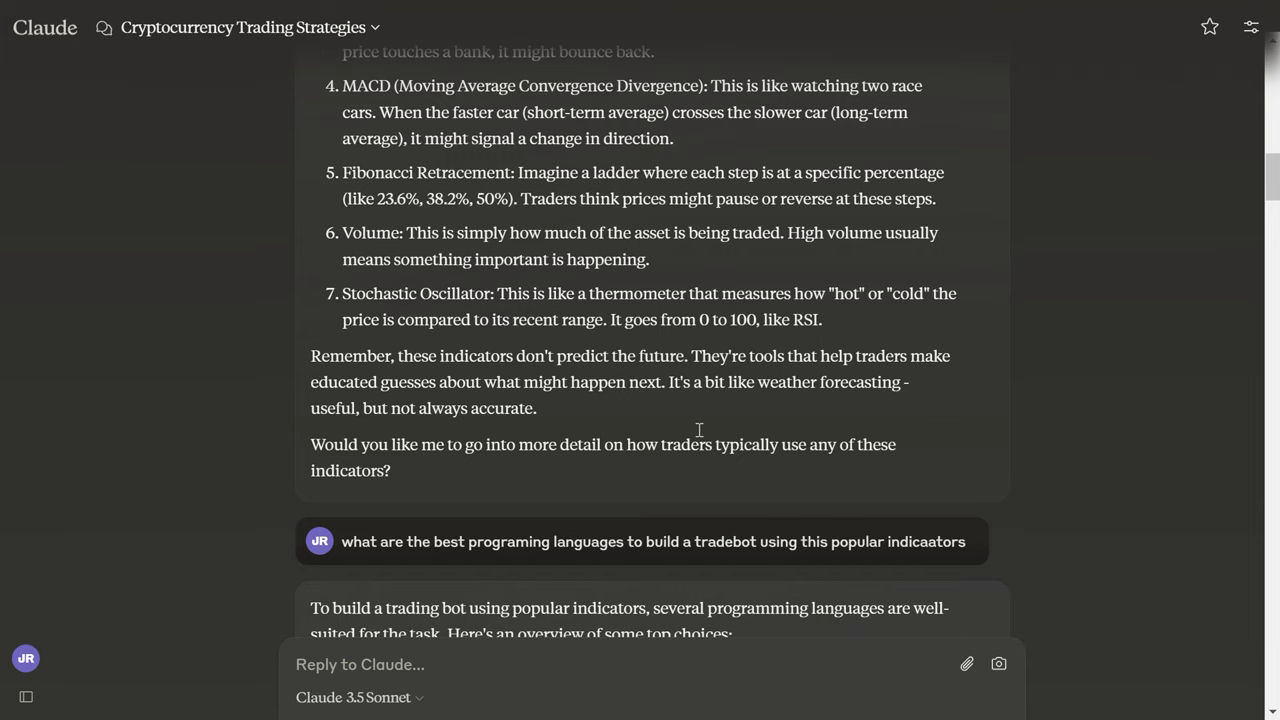
{"action": "scroll", "scroll_direction": "down", "scroll_amount": 3}
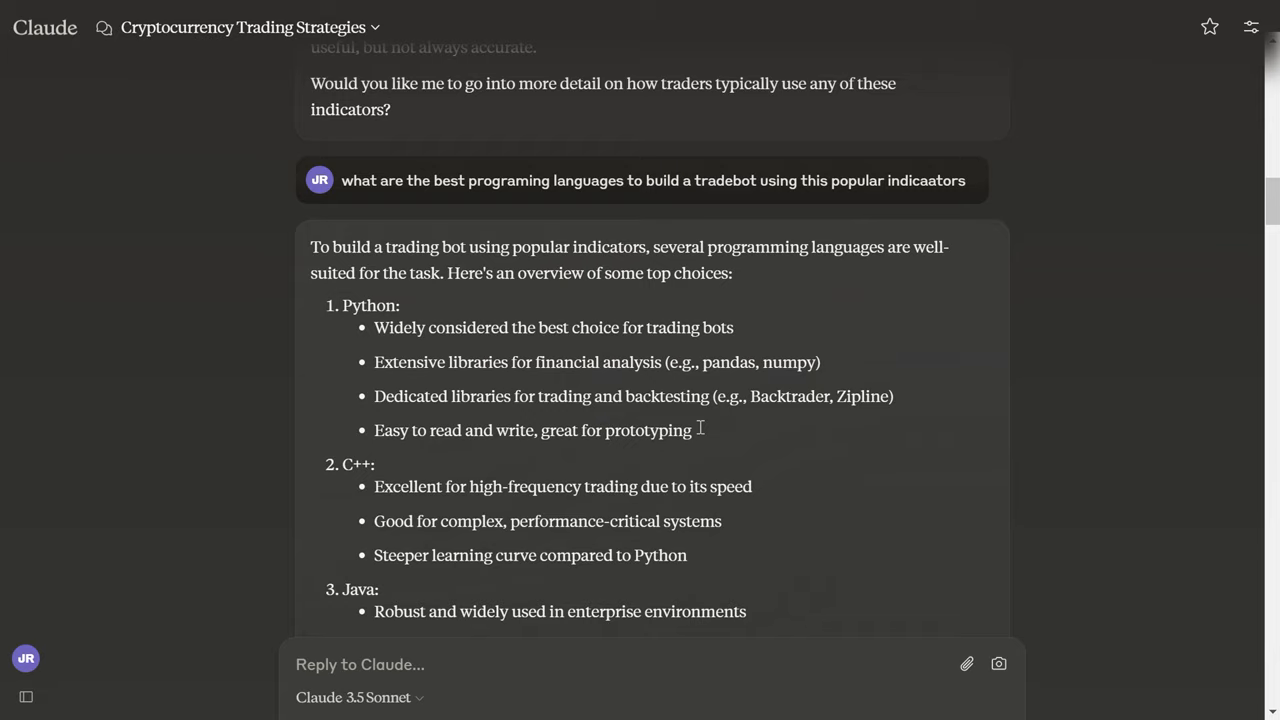
{"action": "scroll", "scroll_direction": "down", "scroll_amount": 3}
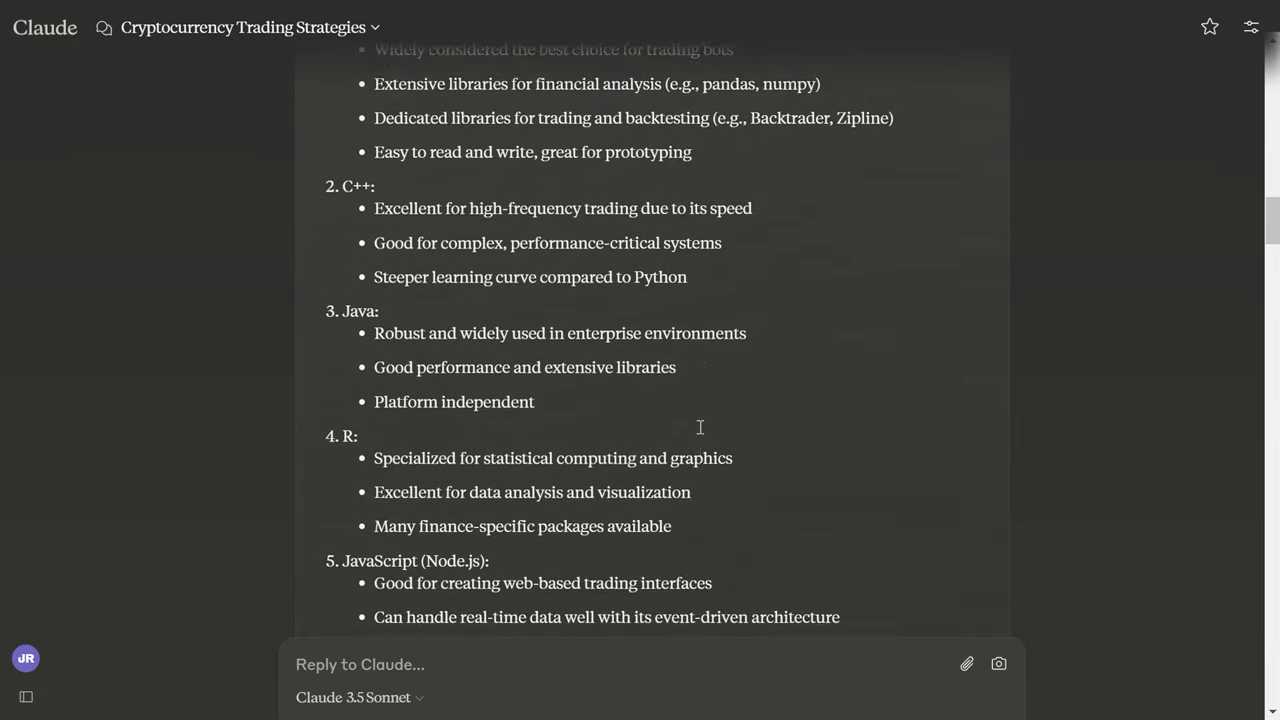
{"action": "scroll", "scroll_direction": "down", "scroll_amount": 3}
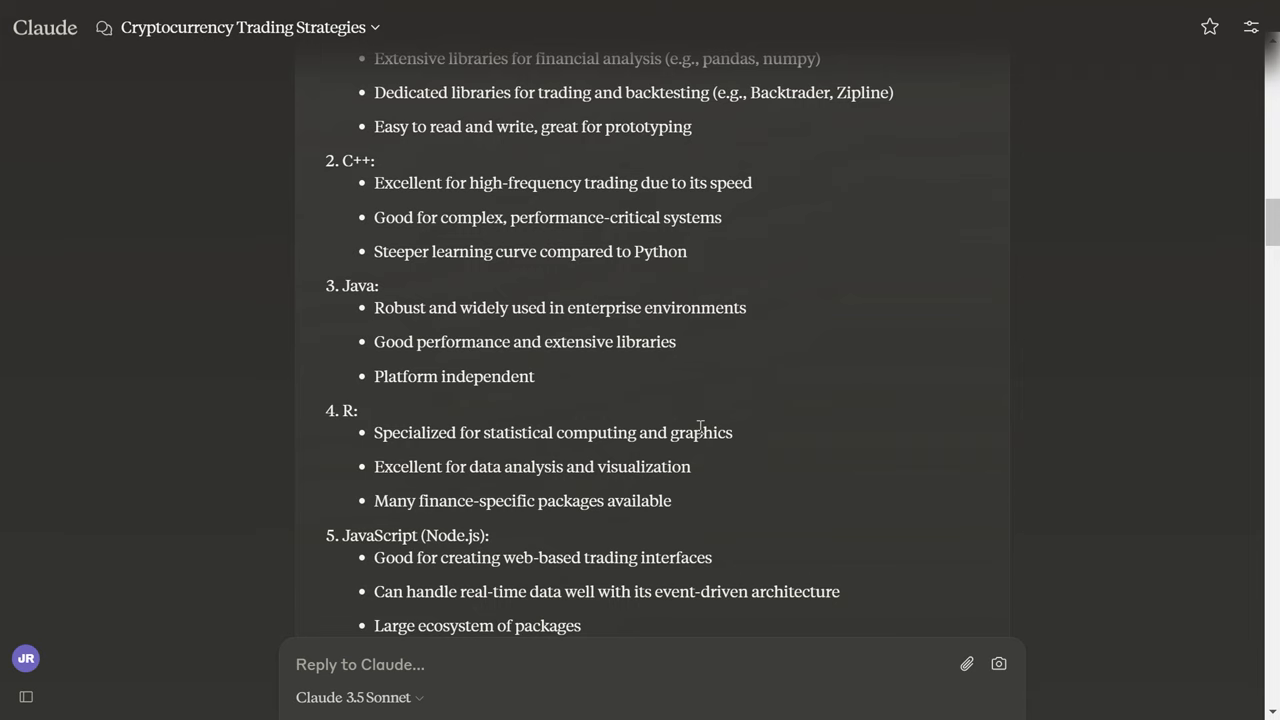
{"action": "scroll", "scroll_direction": "down", "scroll_amount": 3}
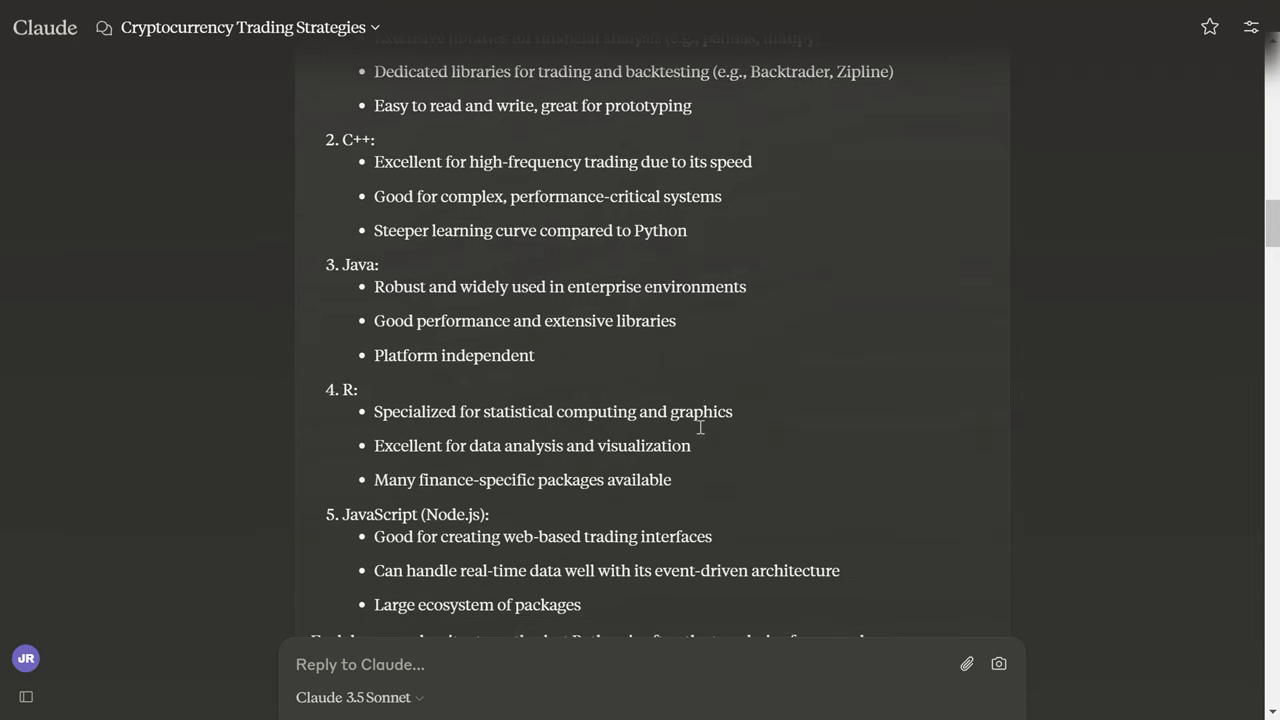
{"action": "scroll", "scroll_direction": "down", "scroll_amount": 3}
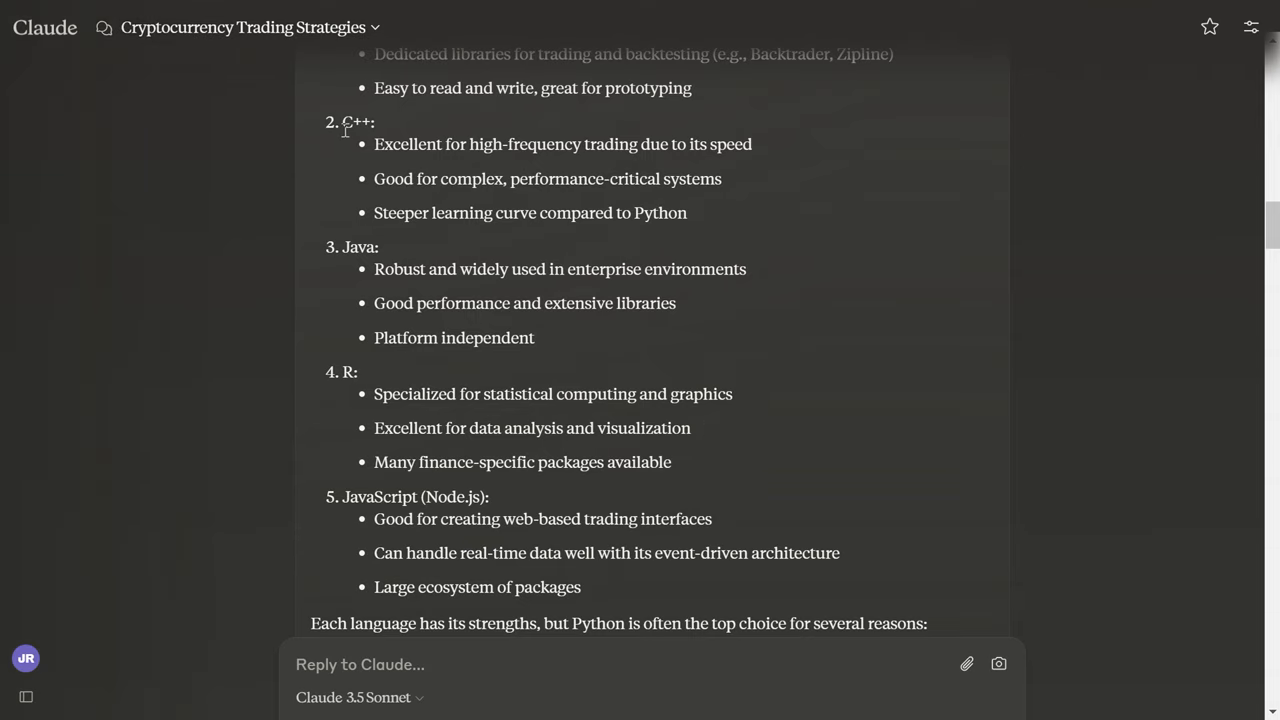
{"action": "mouse_move", "coordinate": [704, 228]}
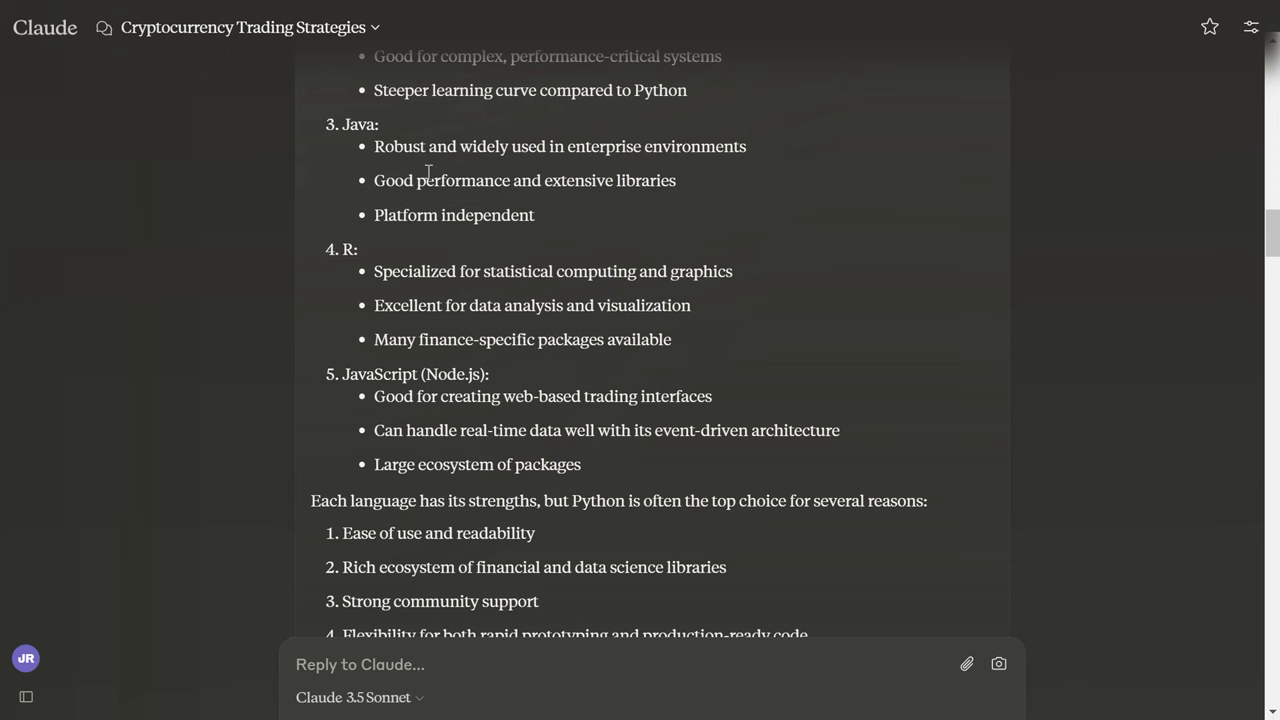
{"action": "scroll", "scroll_direction": "down", "scroll_amount": 3}
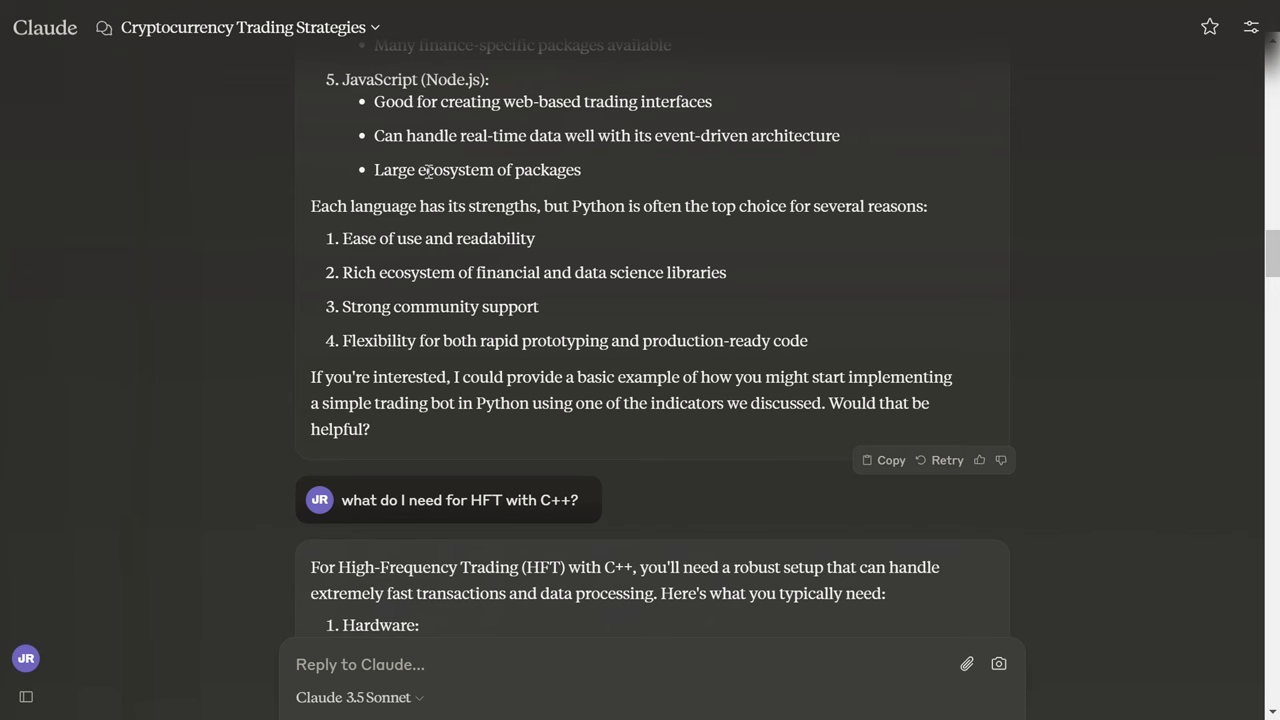
{"action": "scroll", "scroll_direction": "down", "scroll_amount": 3}
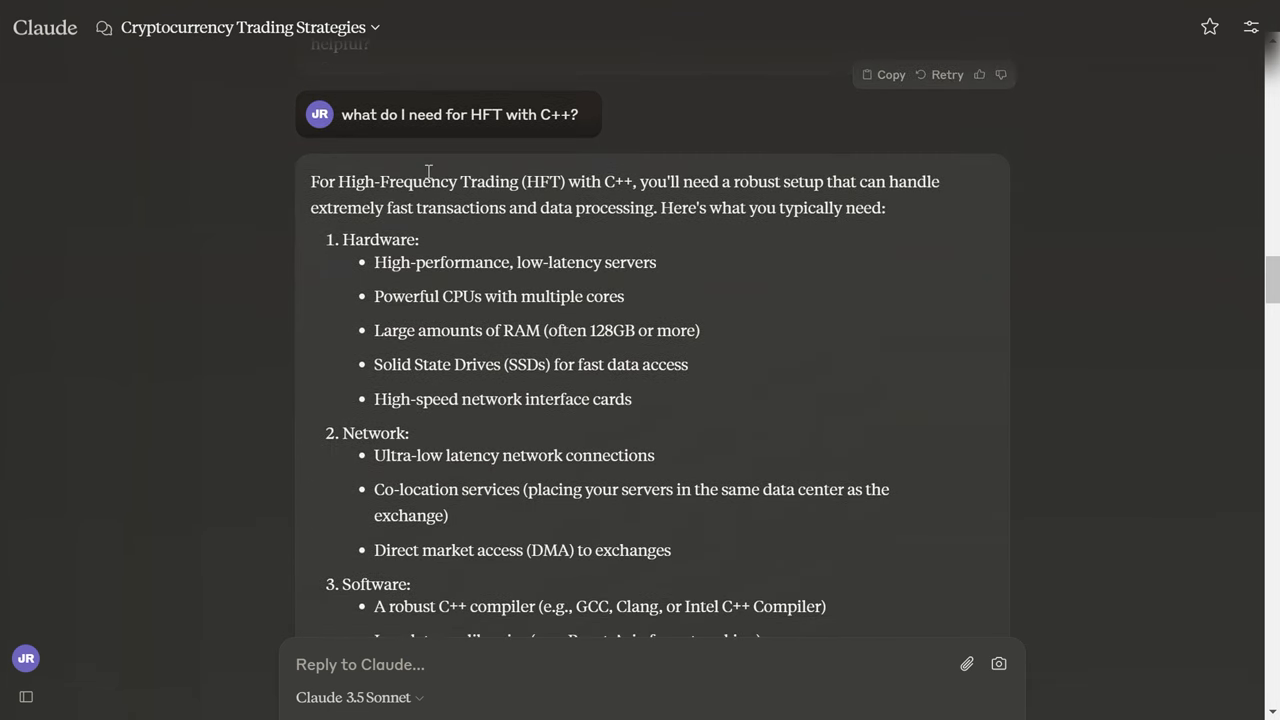
{"action": "scroll", "scroll_direction": "down", "scroll_amount": 3}
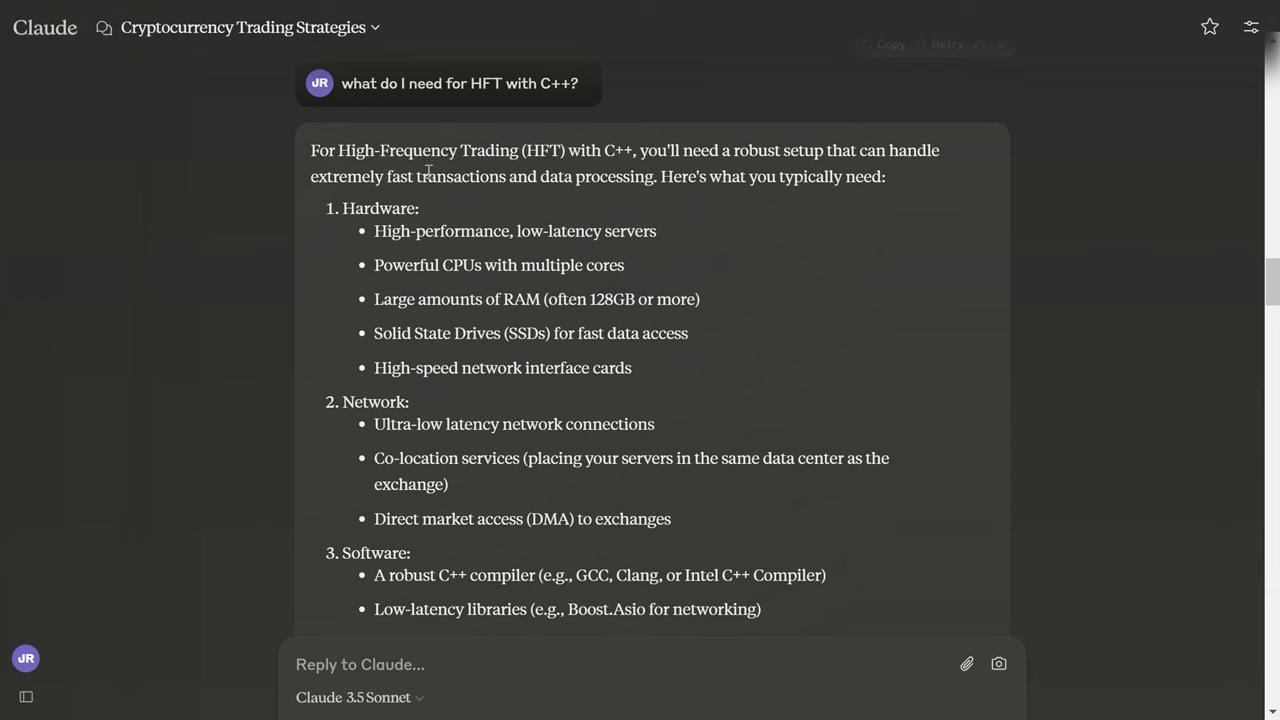
{"action": "scroll", "scroll_direction": "down", "scroll_amount": 3}
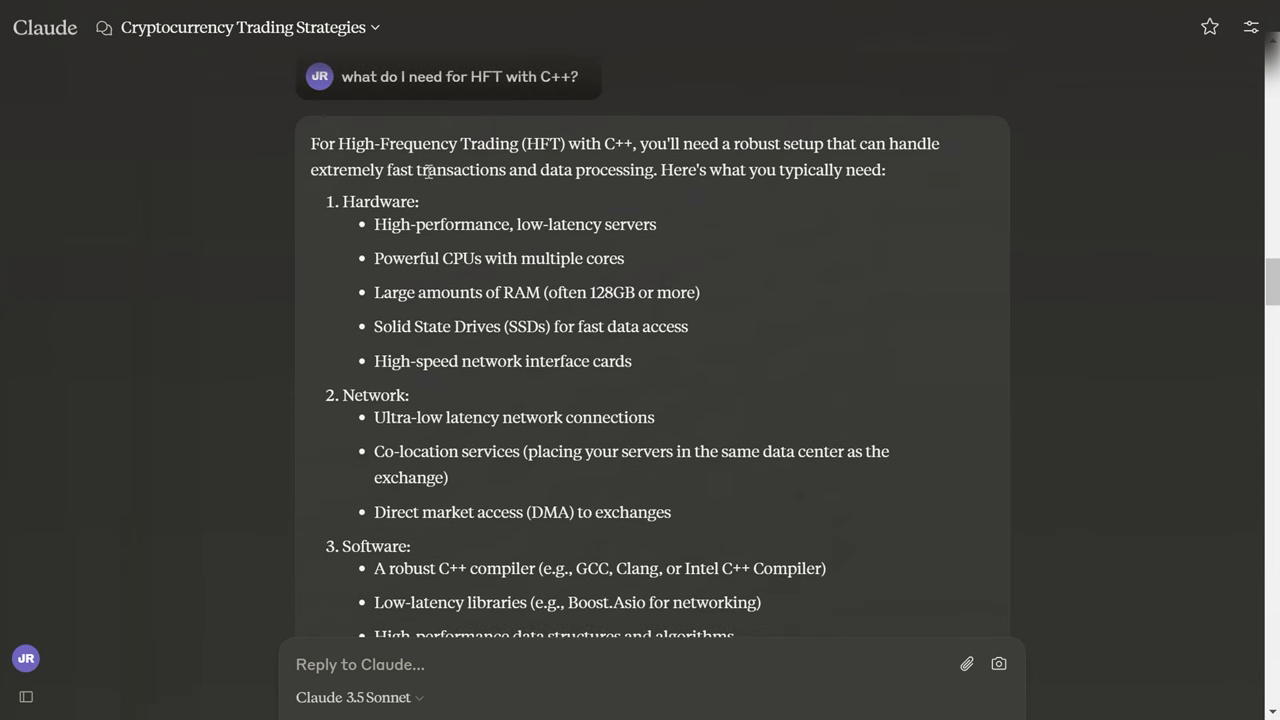
{"action": "scroll", "scroll_direction": "down", "scroll_amount": 3}
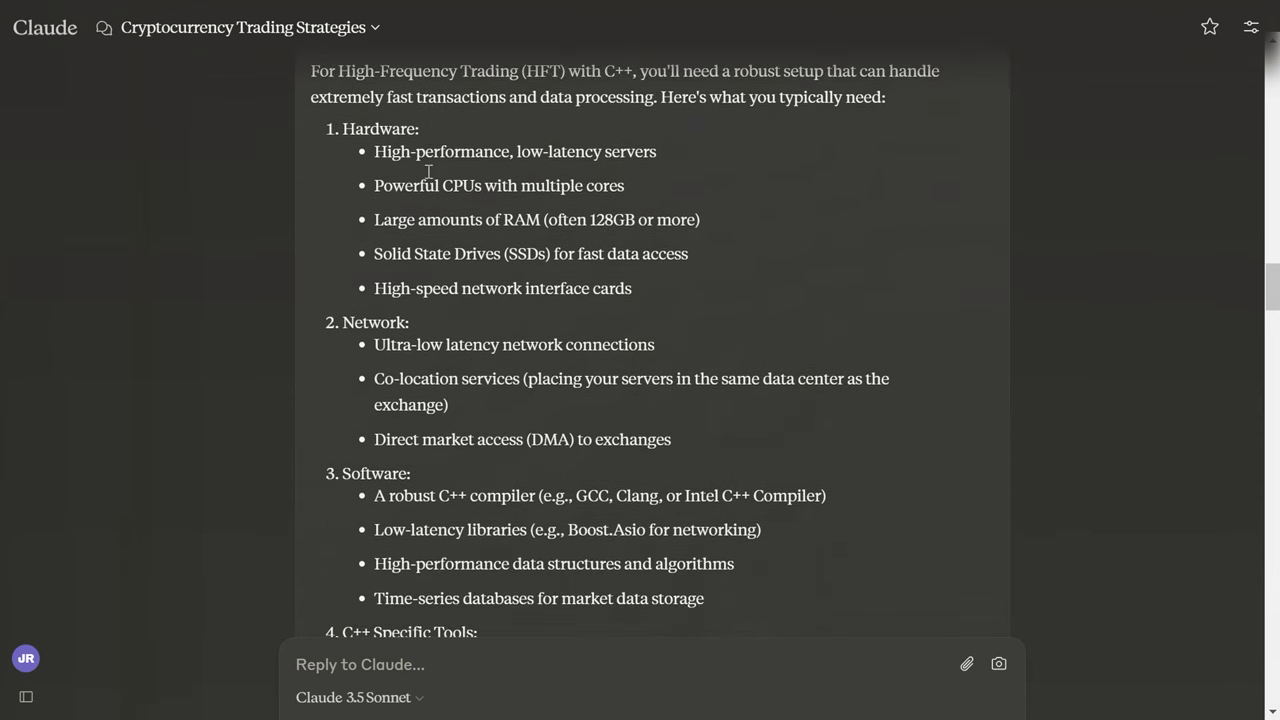
{"action": "scroll", "scroll_direction": "down", "scroll_amount": 3}
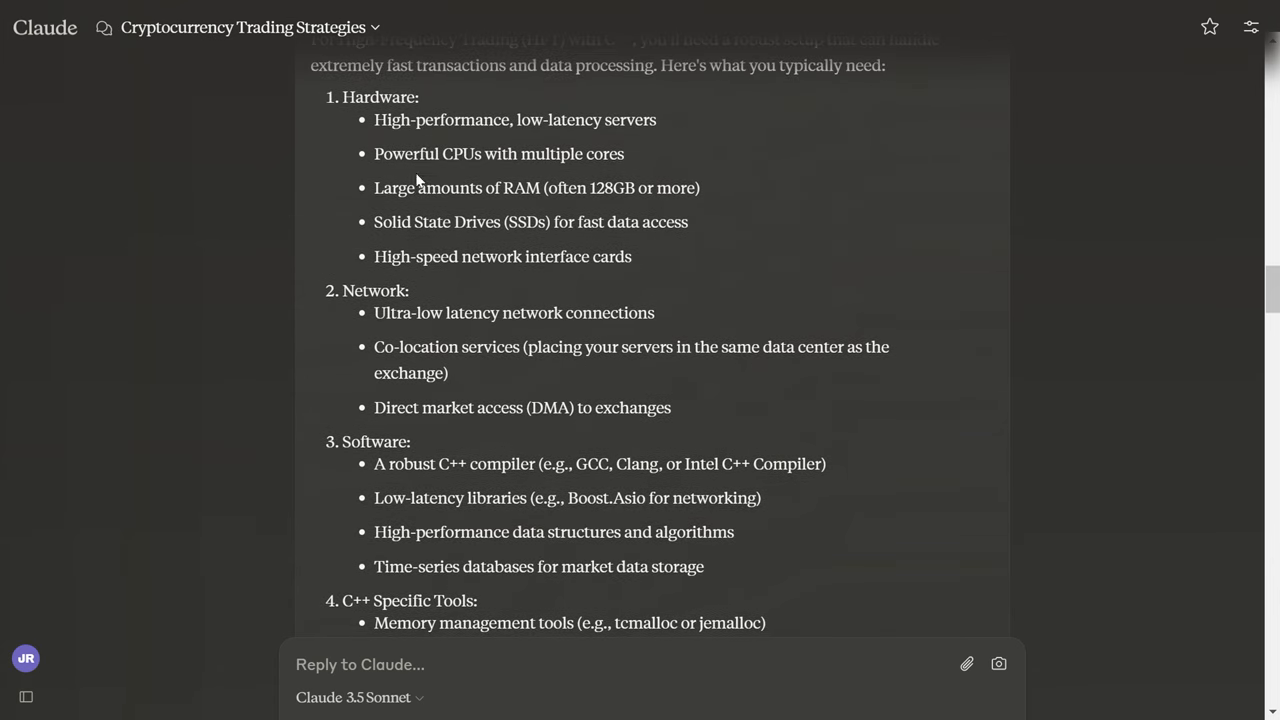
{"action": "mouse_move", "coordinate": [628, 198]}
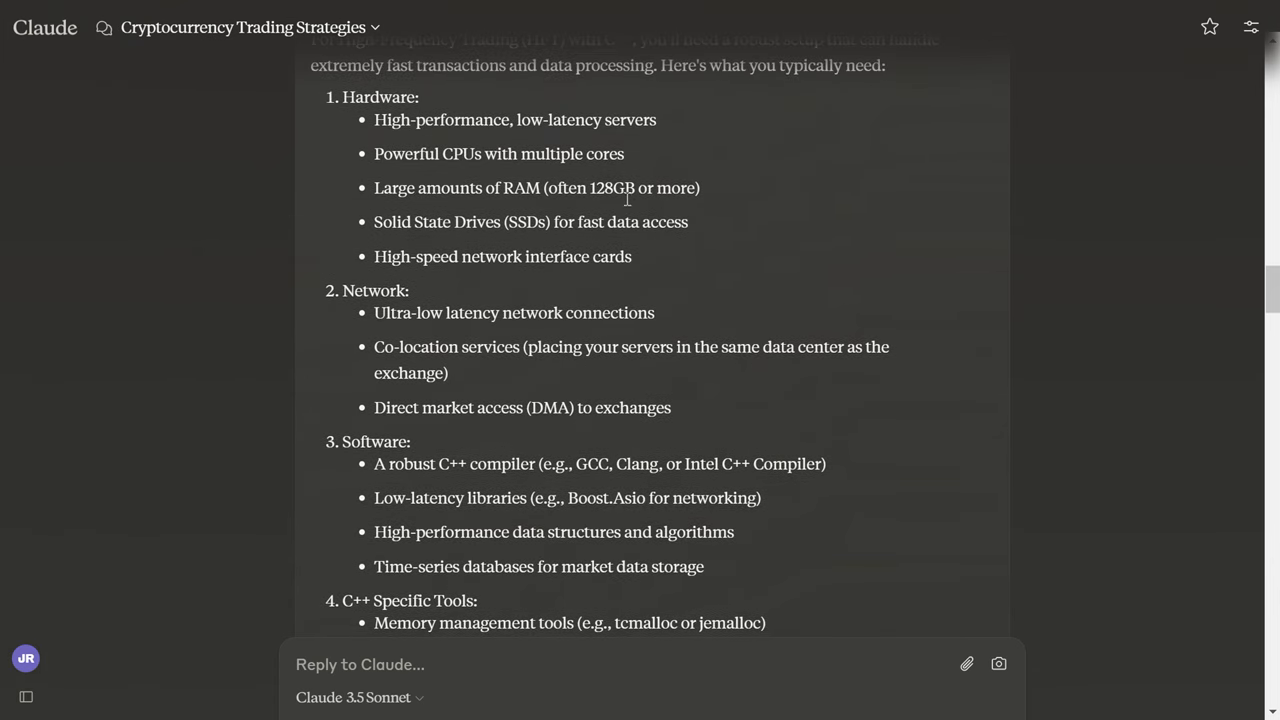
{"action": "scroll", "scroll_direction": "down", "scroll_amount": 3}
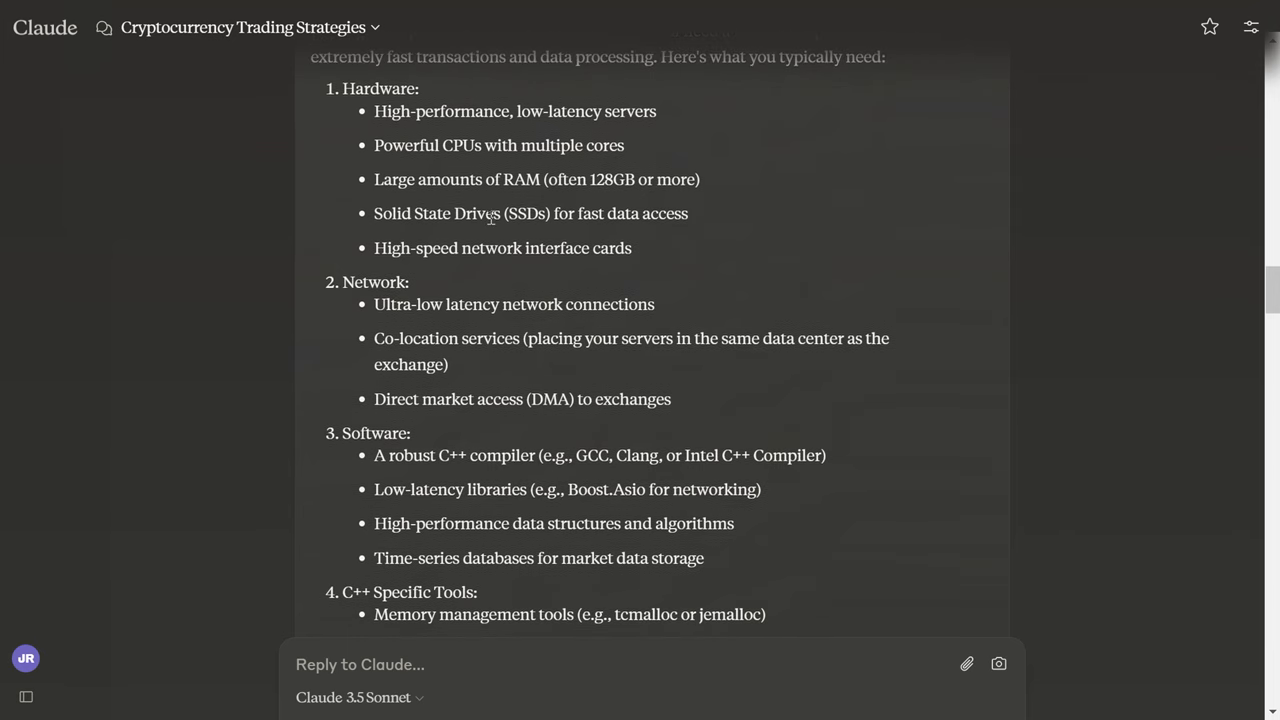
{"action": "mouse_move", "coordinate": [512, 232]}
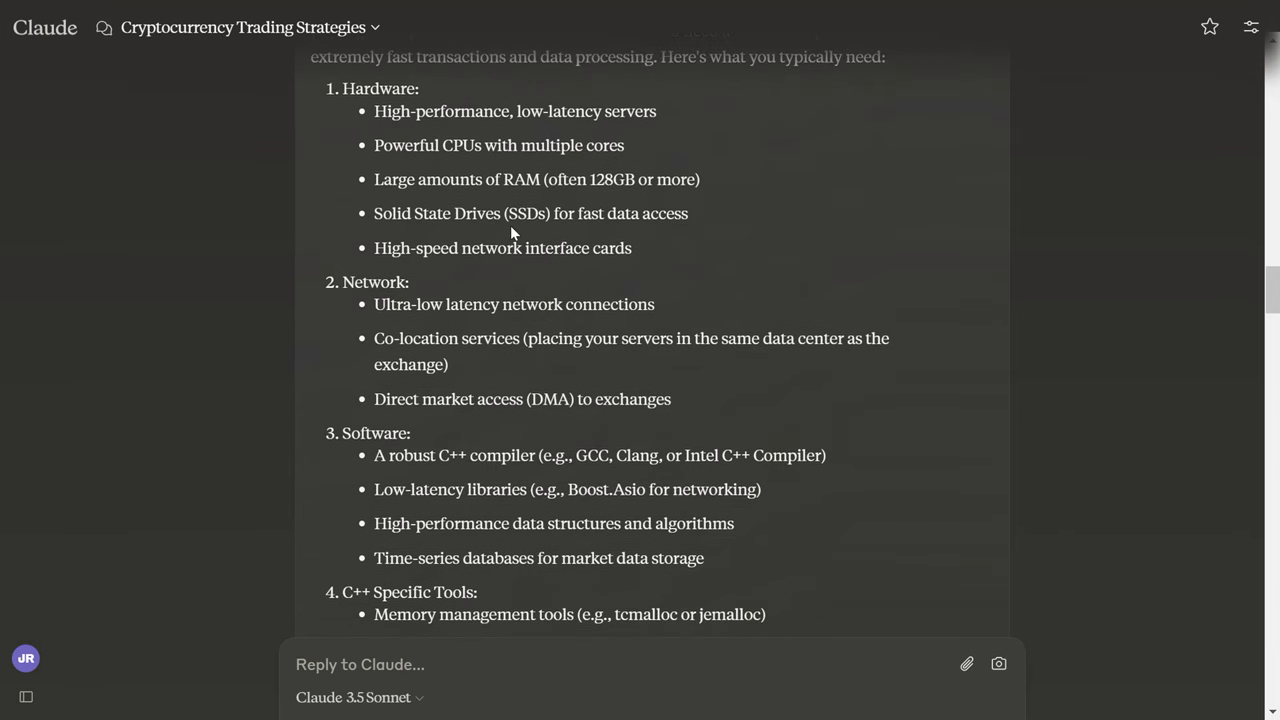
{"action": "scroll", "scroll_direction": "down", "scroll_amount": 3}
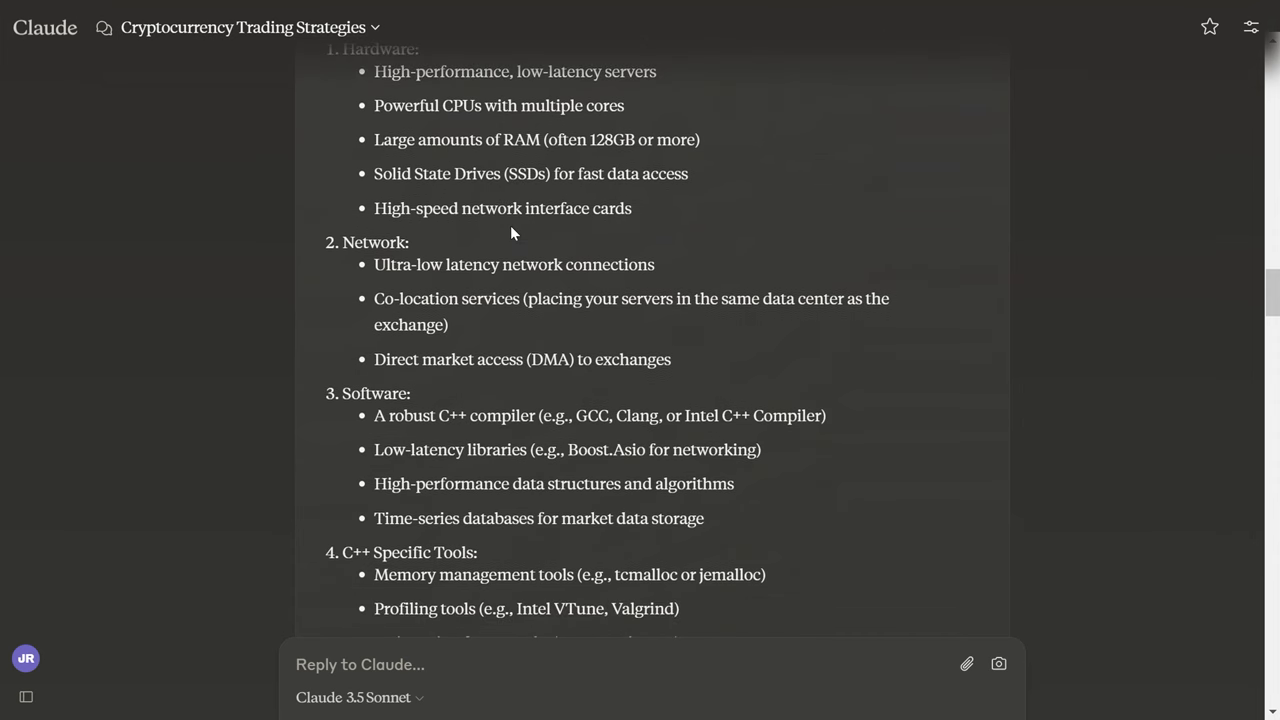
{"action": "scroll", "scroll_direction": "down", "scroll_amount": 3}
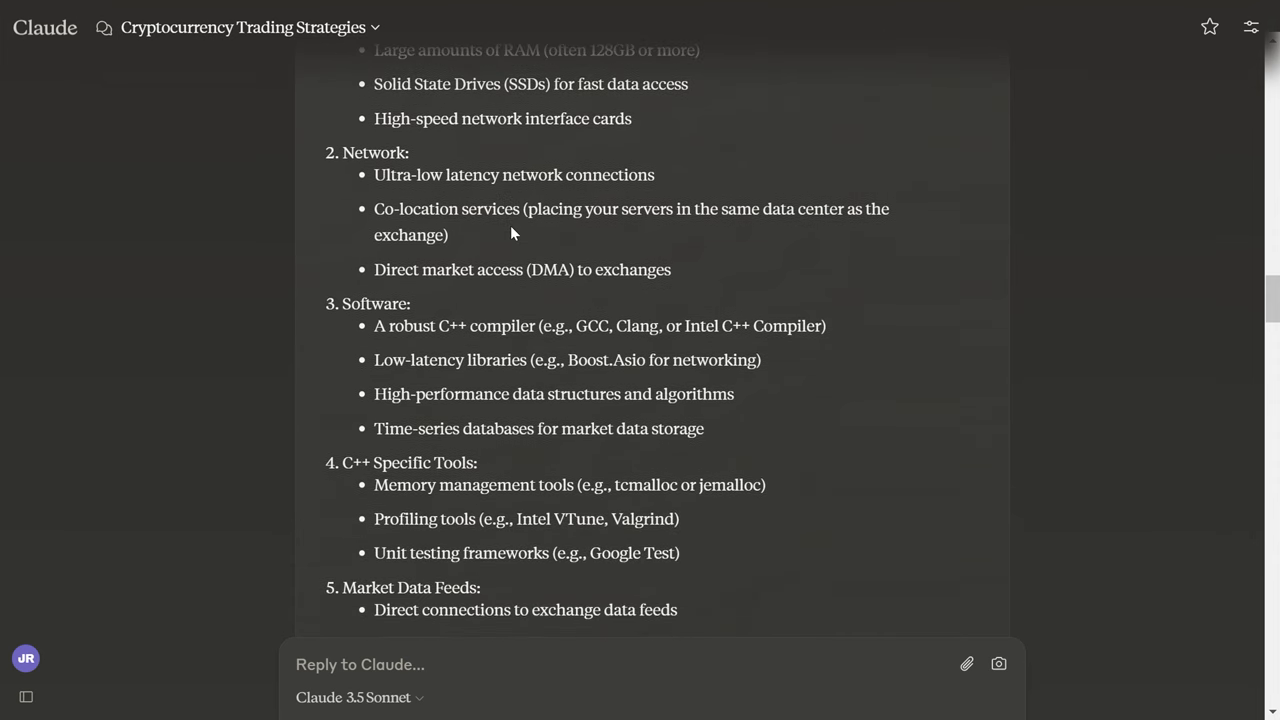
{"action": "scroll", "scroll_direction": "down", "scroll_amount": 3}
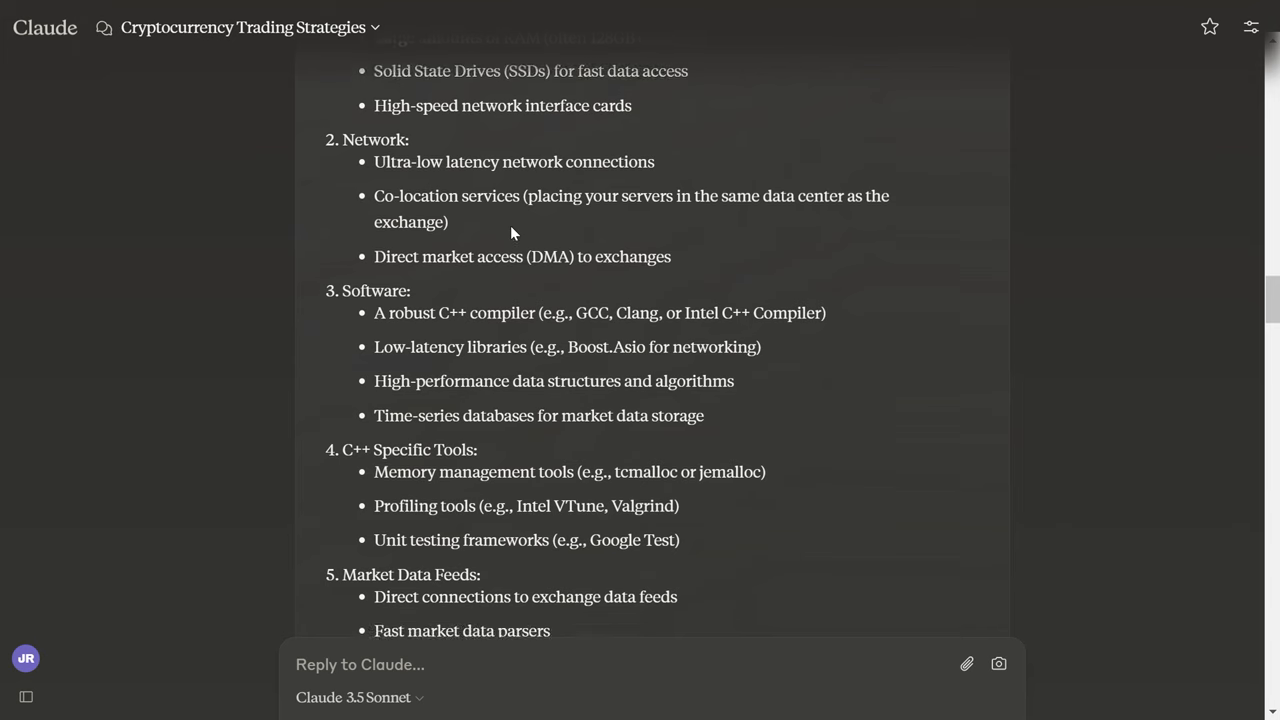
{"action": "scroll", "scroll_direction": "down", "scroll_amount": 3}
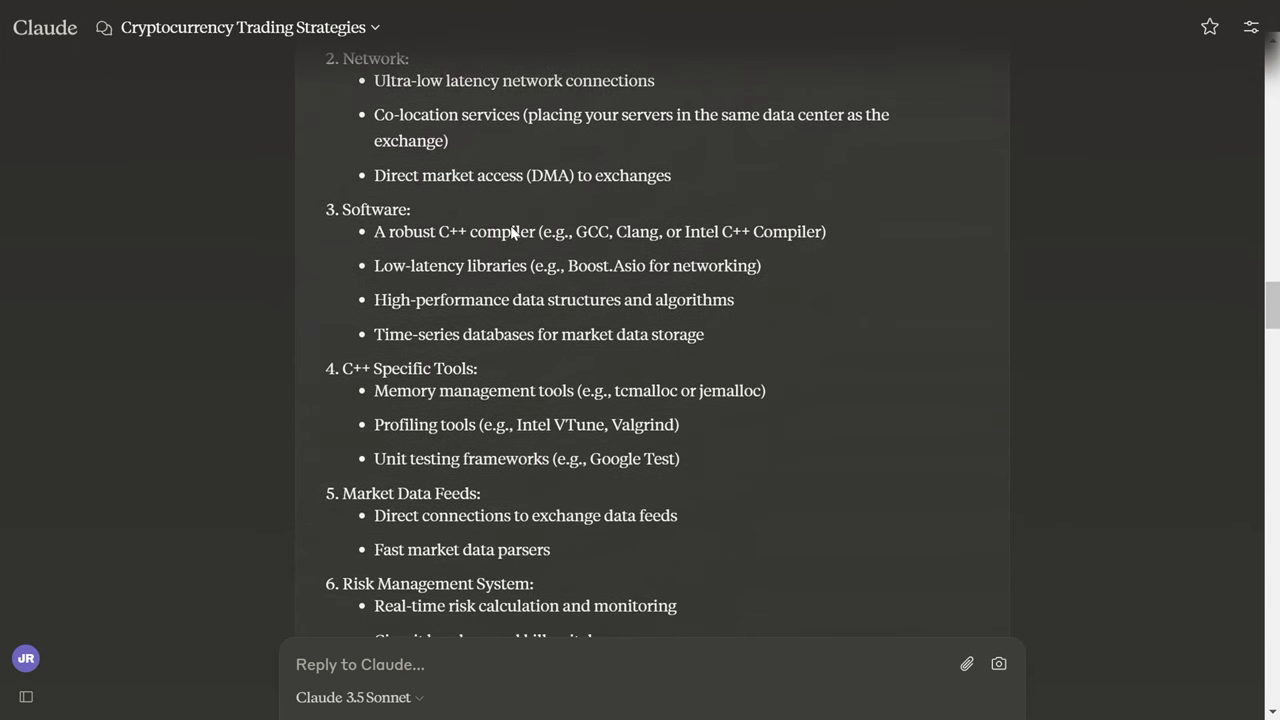
{"action": "scroll", "scroll_direction": "down", "scroll_amount": 3}
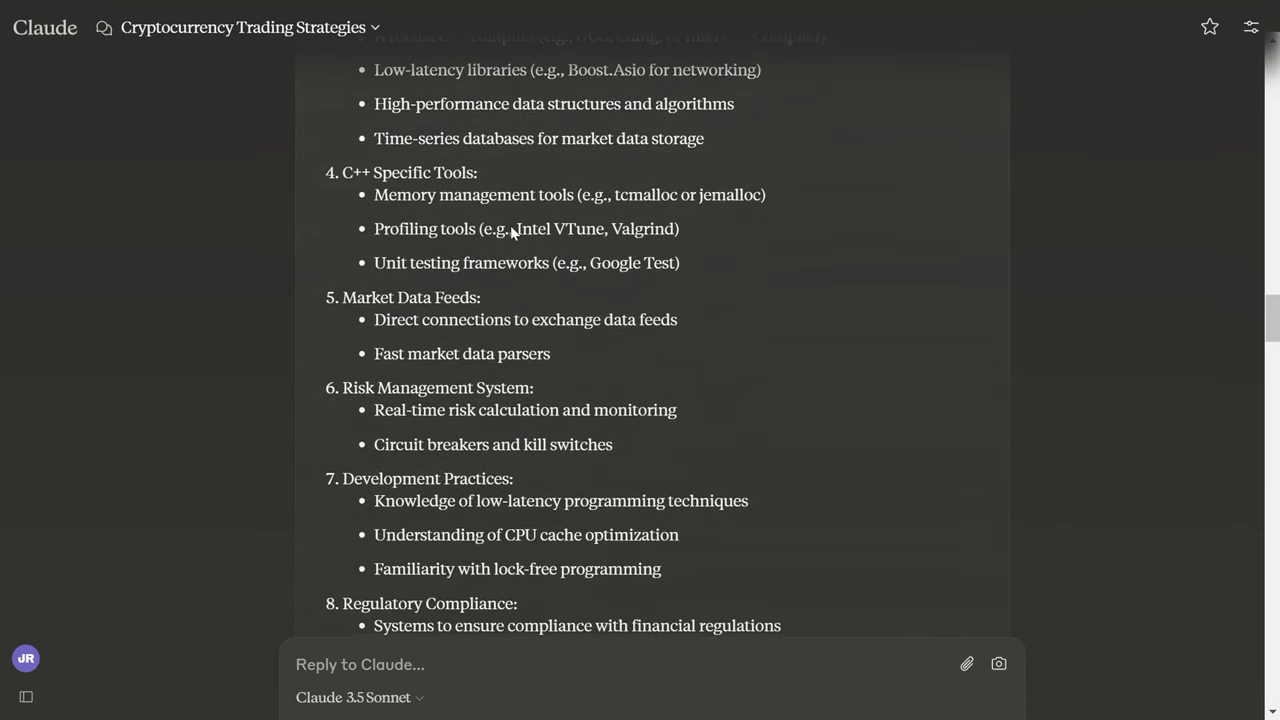
{"action": "scroll", "scroll_direction": "down", "scroll_amount": 3}
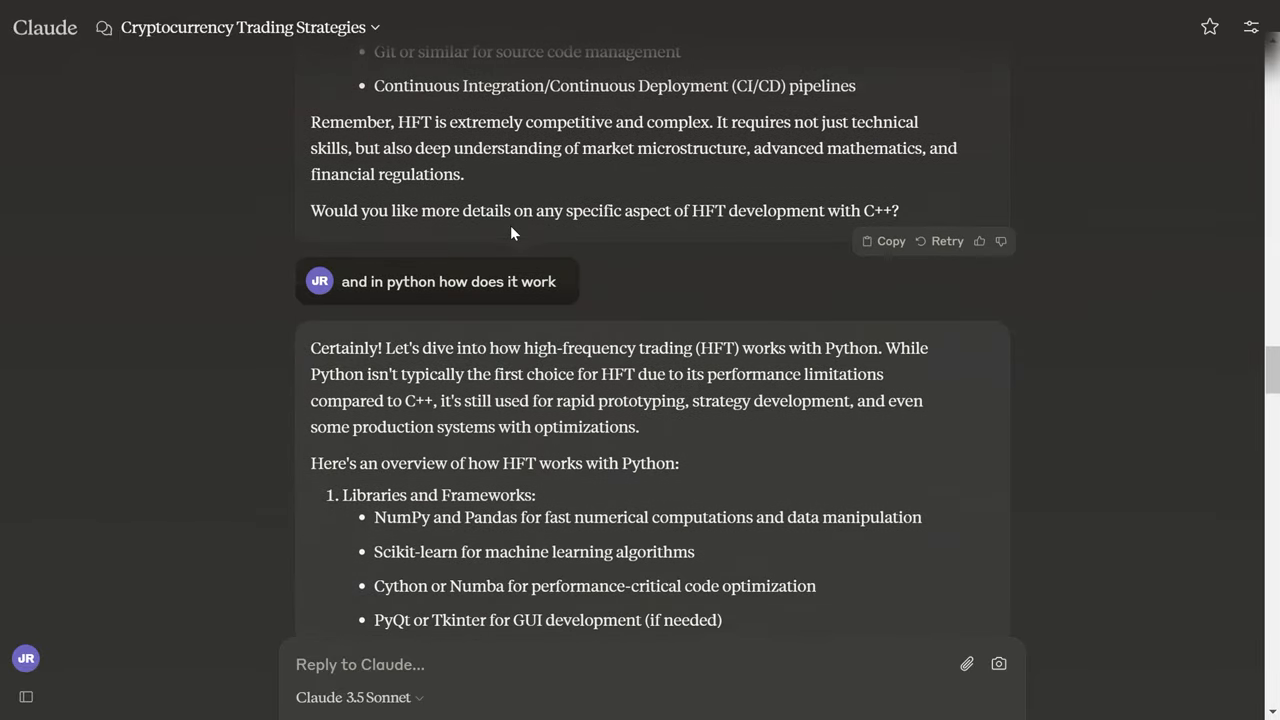
{"action": "scroll", "scroll_direction": "down", "scroll_amount": 3}
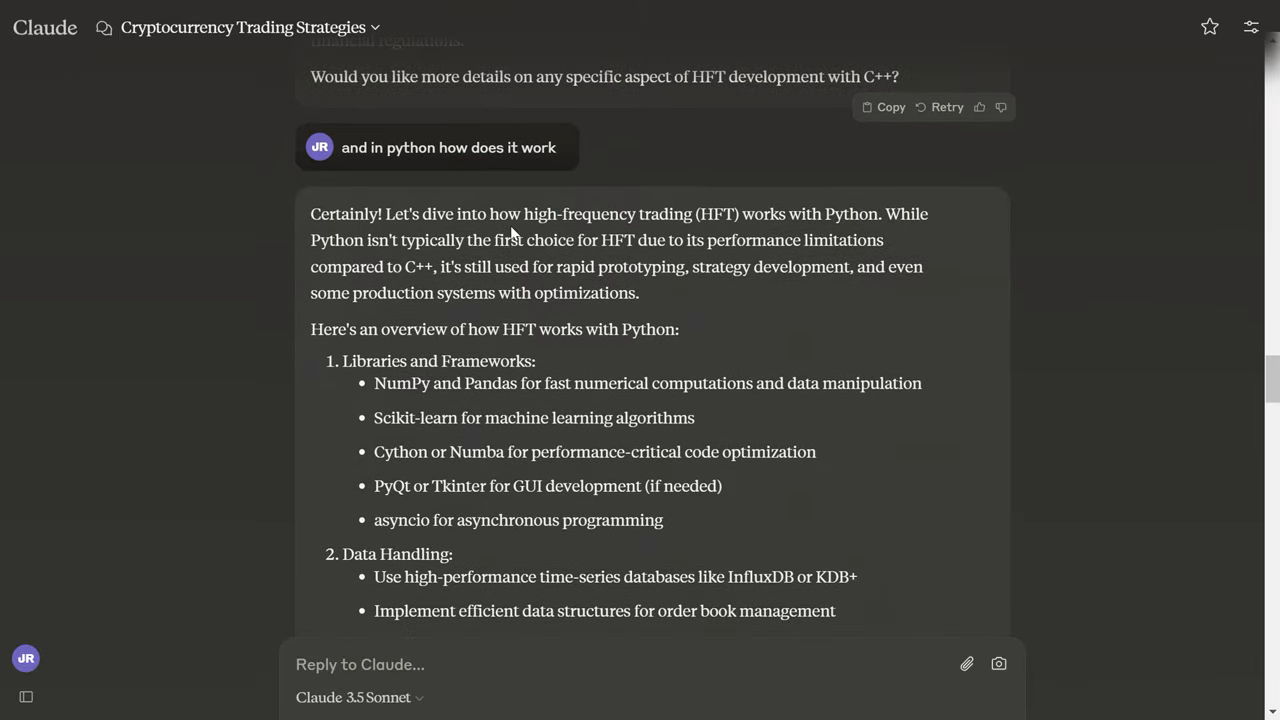
{"action": "scroll", "scroll_direction": "down", "scroll_amount": 3}
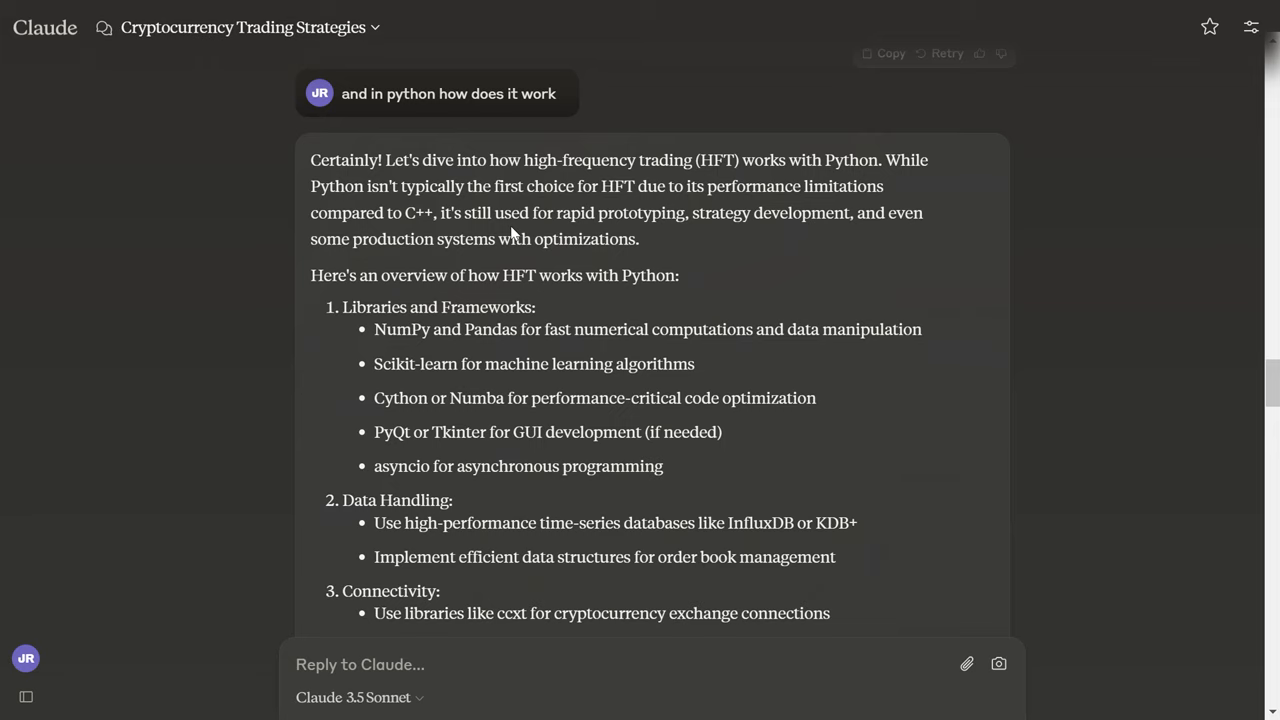
{"action": "scroll", "scroll_direction": "down", "scroll_amount": 3}
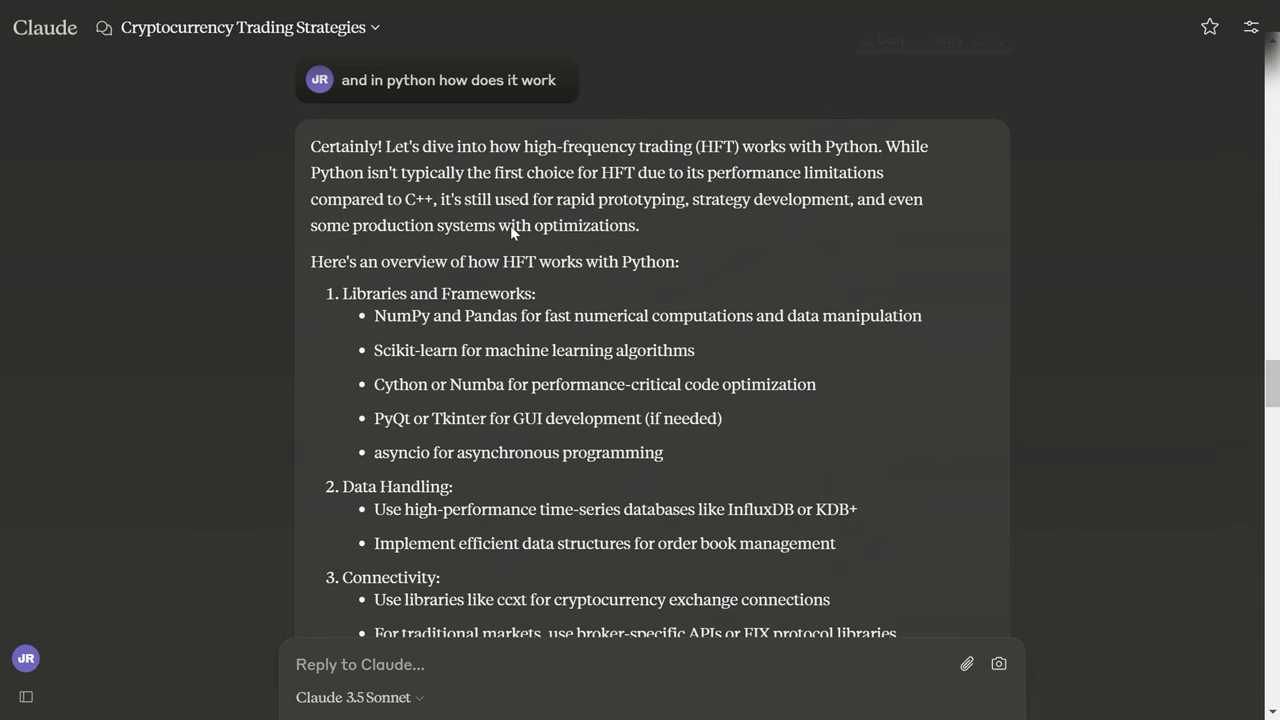
{"action": "scroll", "scroll_direction": "down", "scroll_amount": 3}
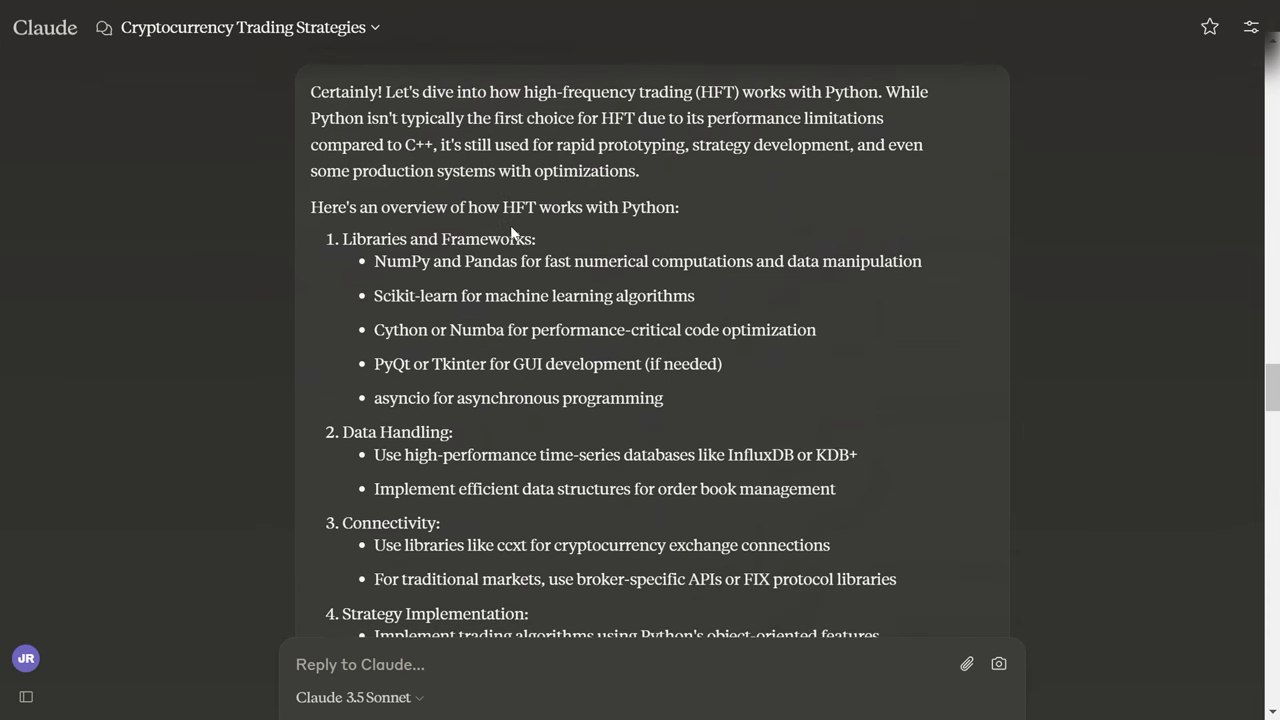
{"action": "scroll", "scroll_direction": "down", "scroll_amount": 3}
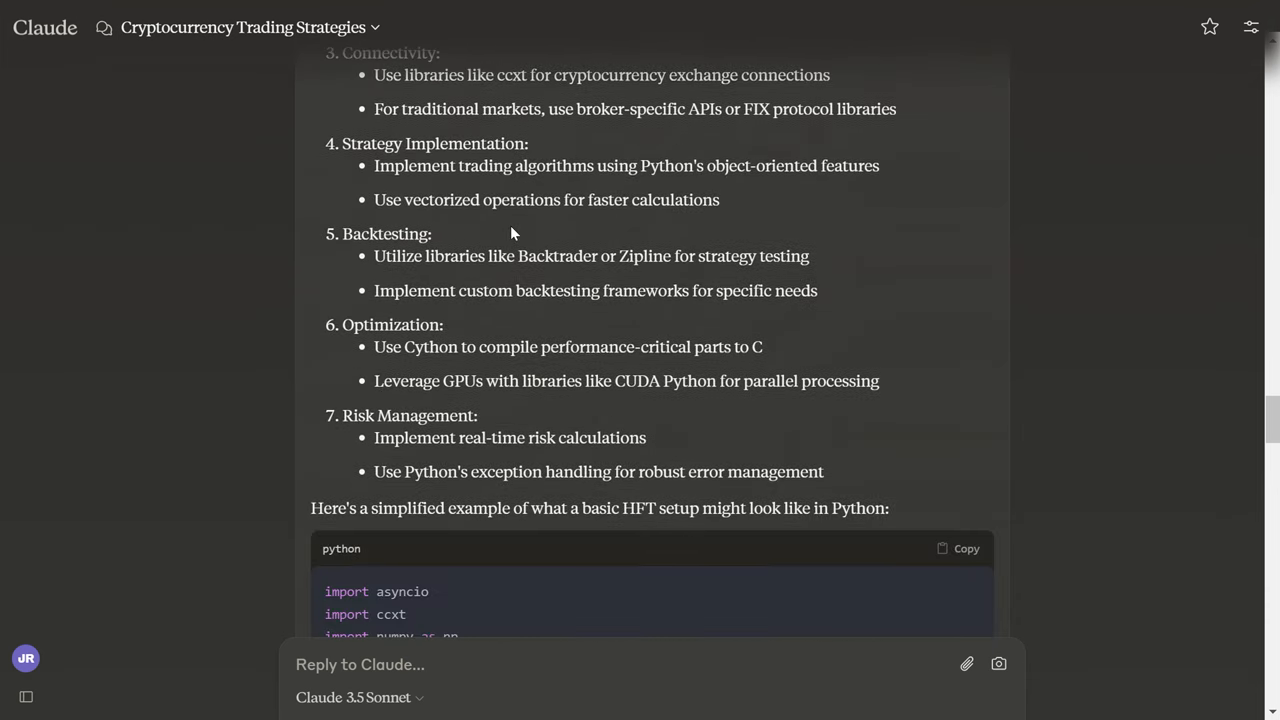
{"action": "scroll", "scroll_direction": "down", "scroll_amount": 3}
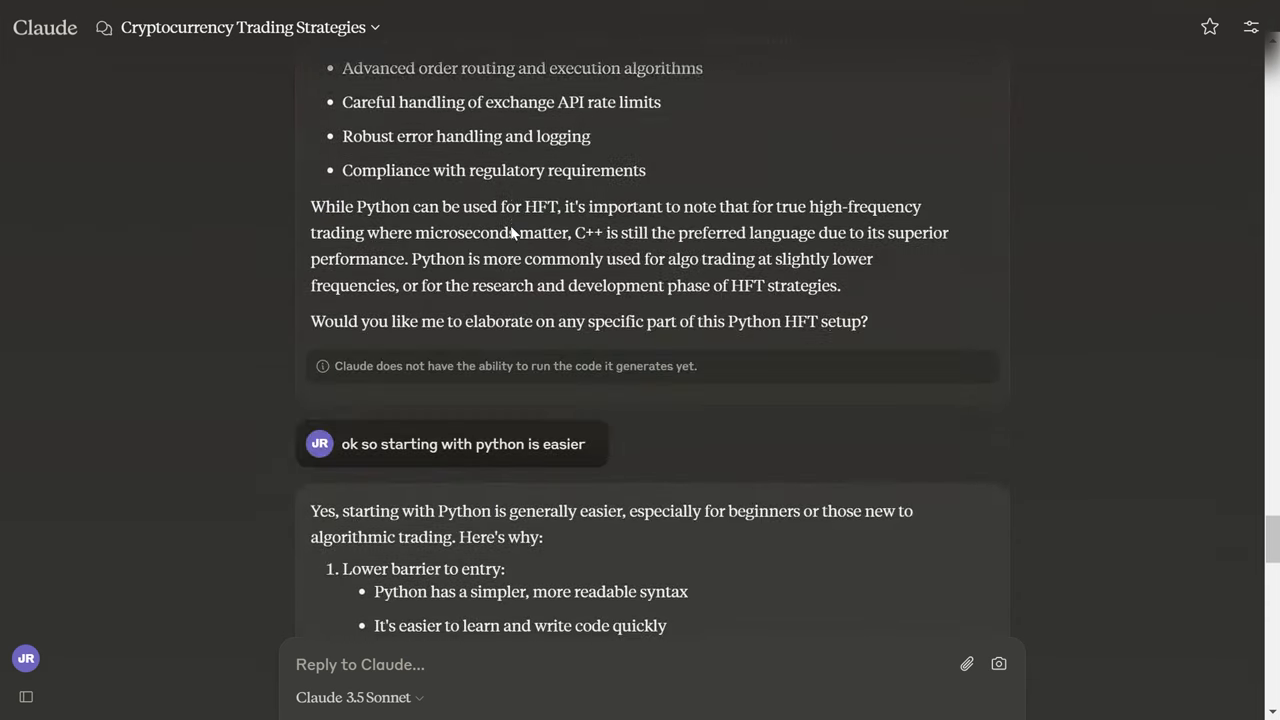
{"action": "scroll", "scroll_direction": "down", "scroll_amount": 3}
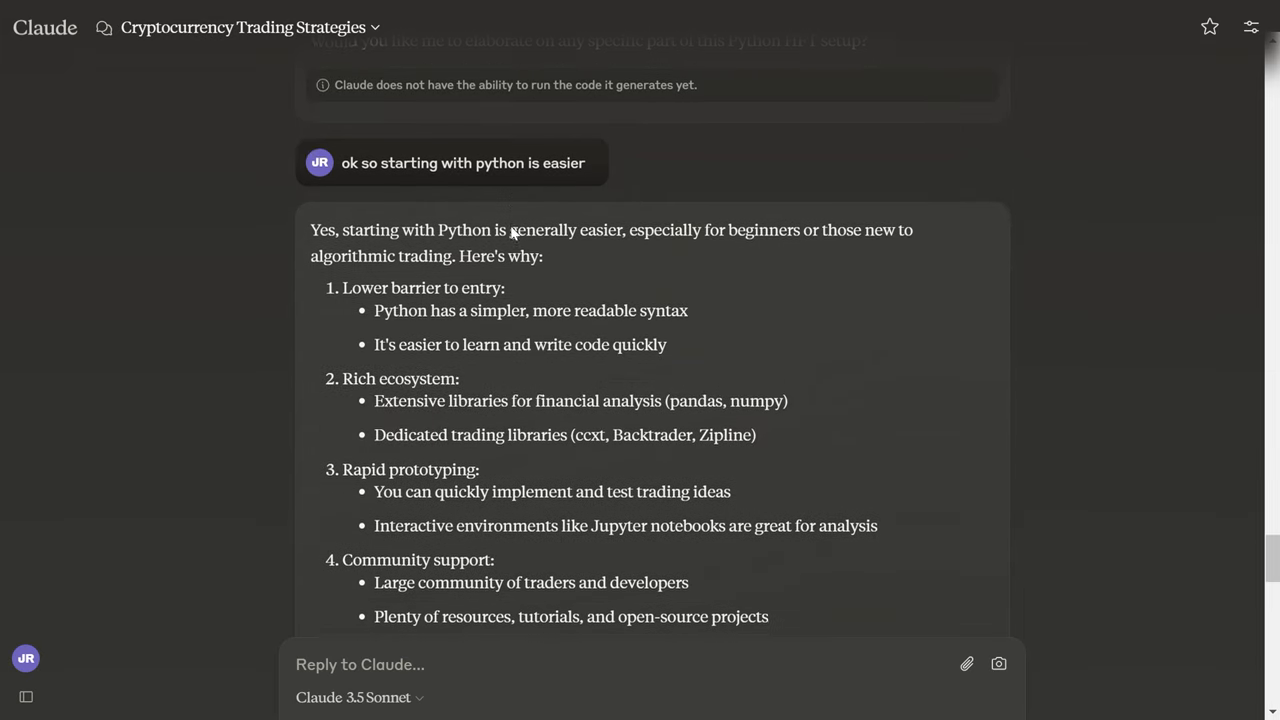
{"action": "scroll", "scroll_direction": "down", "scroll_amount": 3}
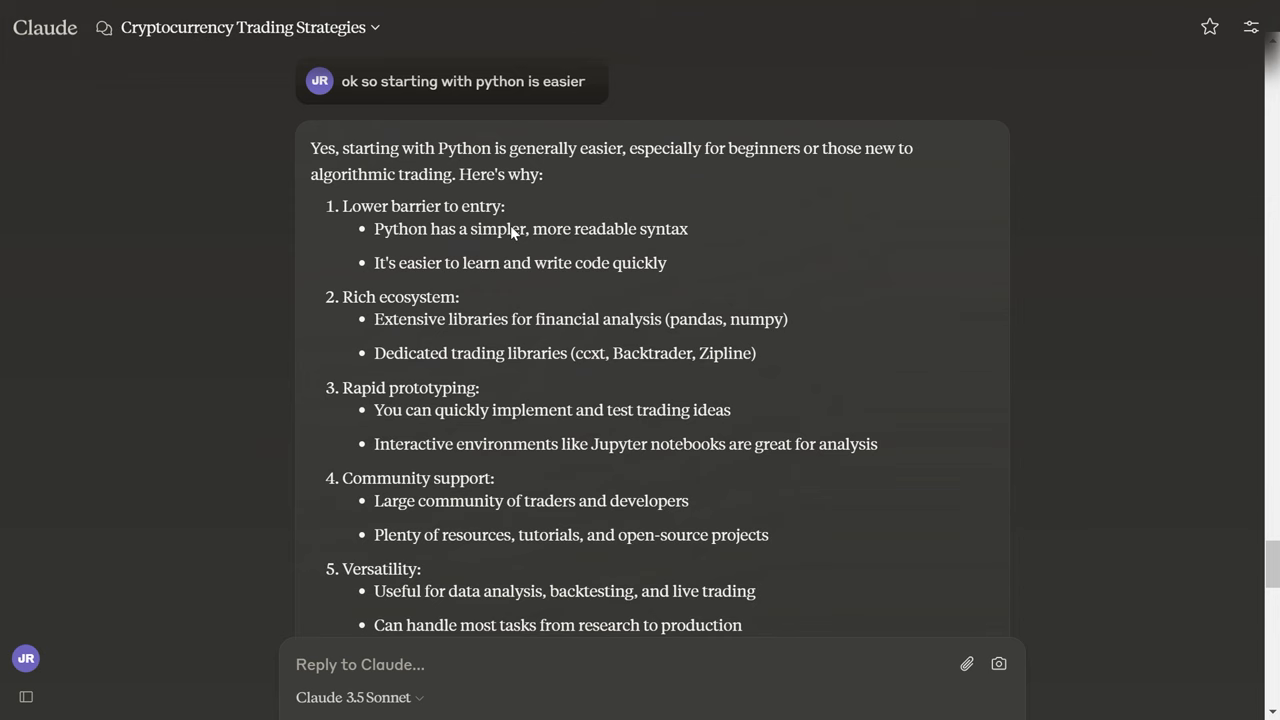
{"action": "scroll", "scroll_direction": "down", "scroll_amount": 3}
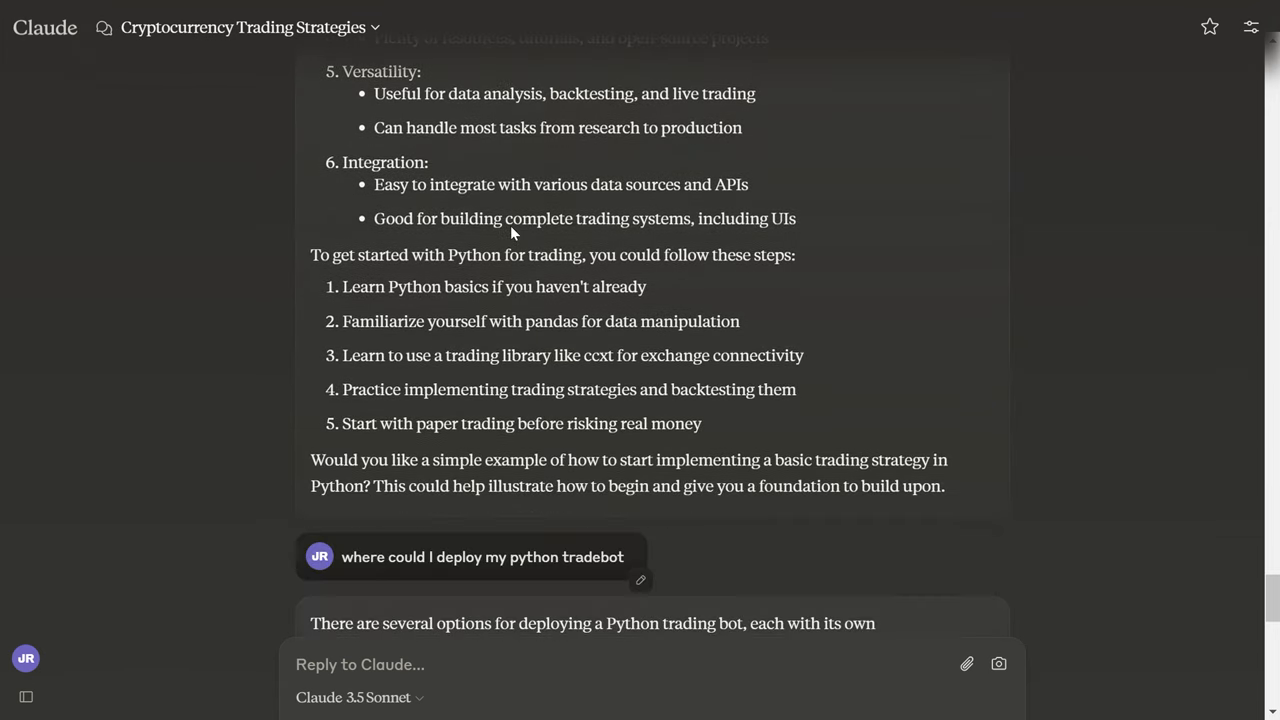
{"action": "scroll", "scroll_direction": "down", "scroll_amount": 3}
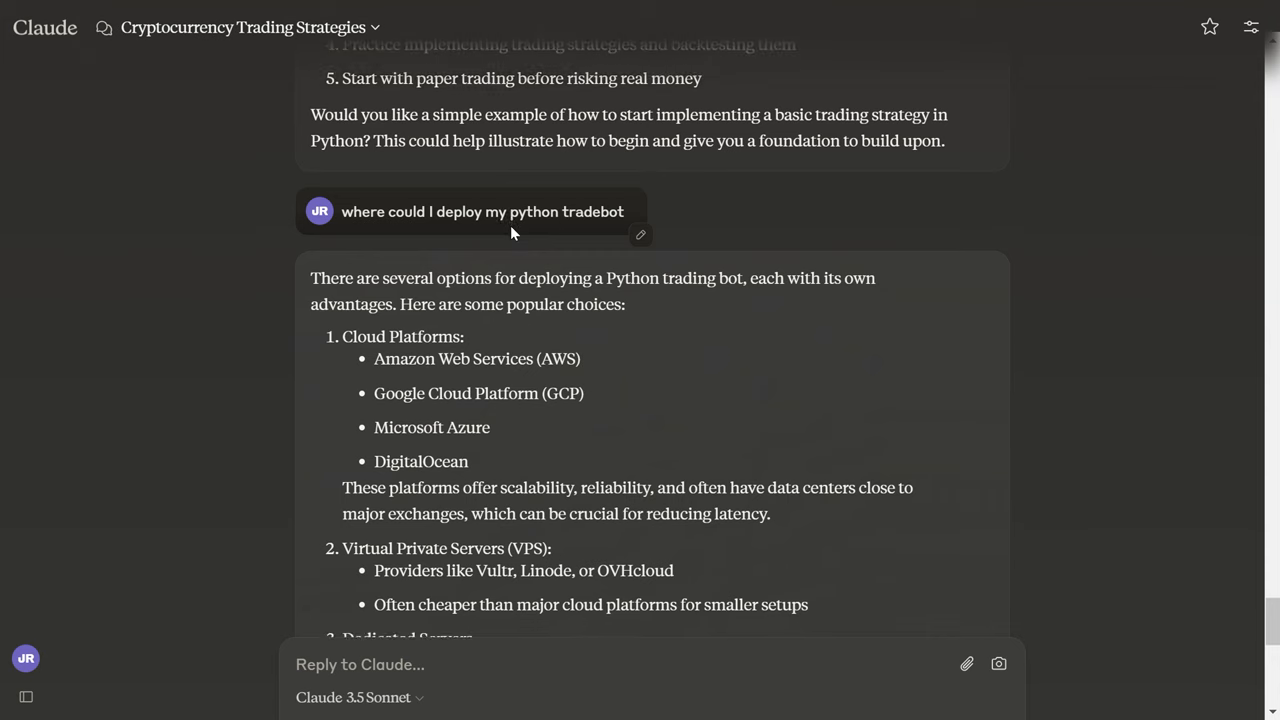
{"action": "scroll", "scroll_direction": "down", "scroll_amount": 3}
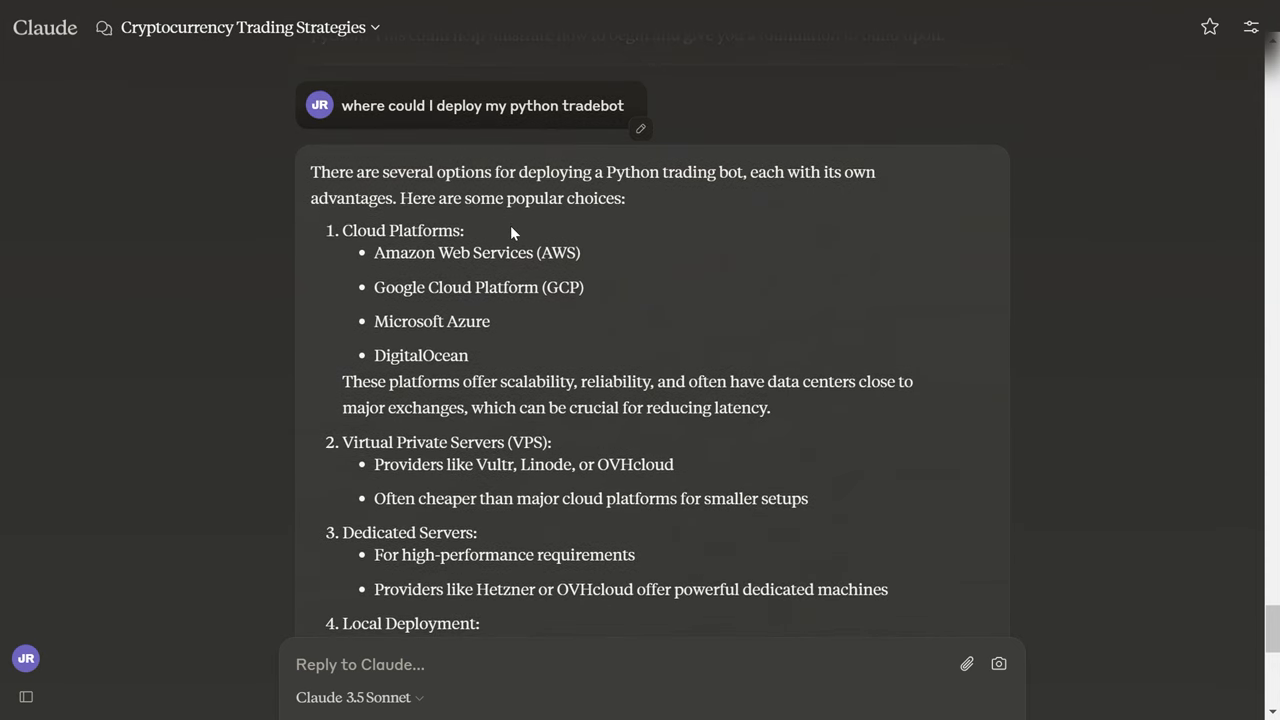
{"action": "scroll", "scroll_direction": "down", "scroll_amount": 3}
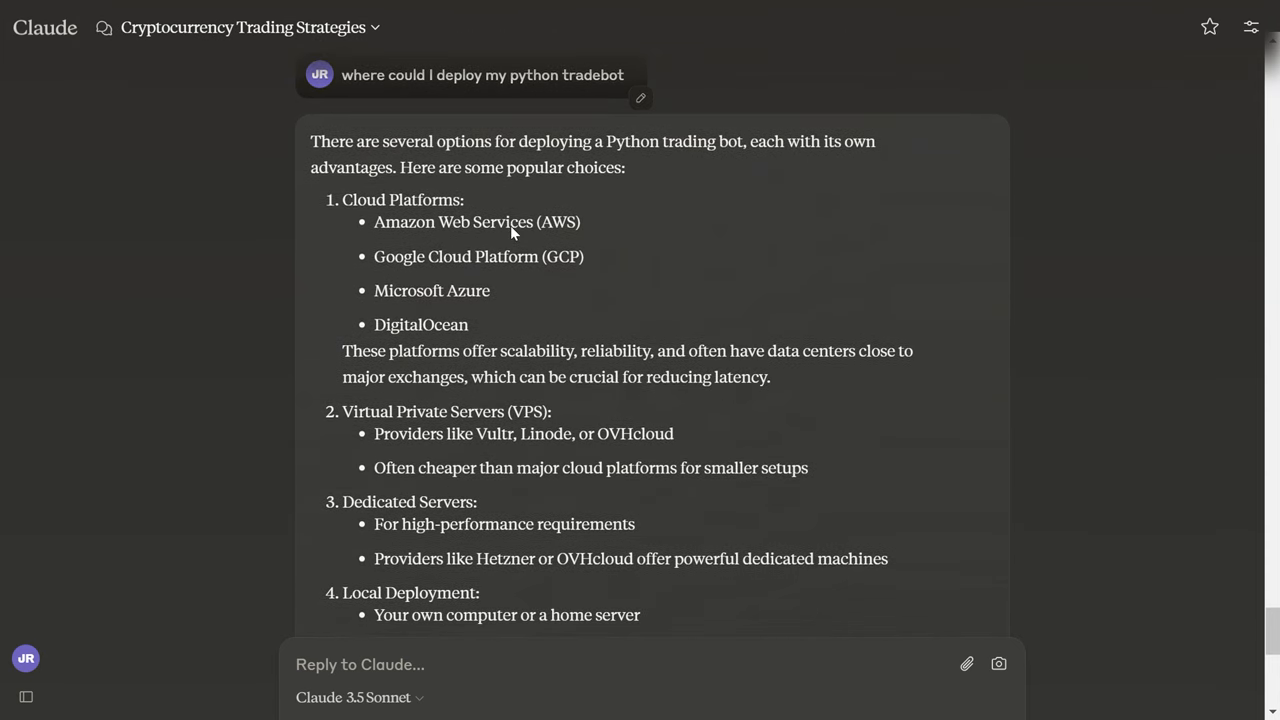
{"action": "scroll", "scroll_direction": "down", "scroll_amount": 3}
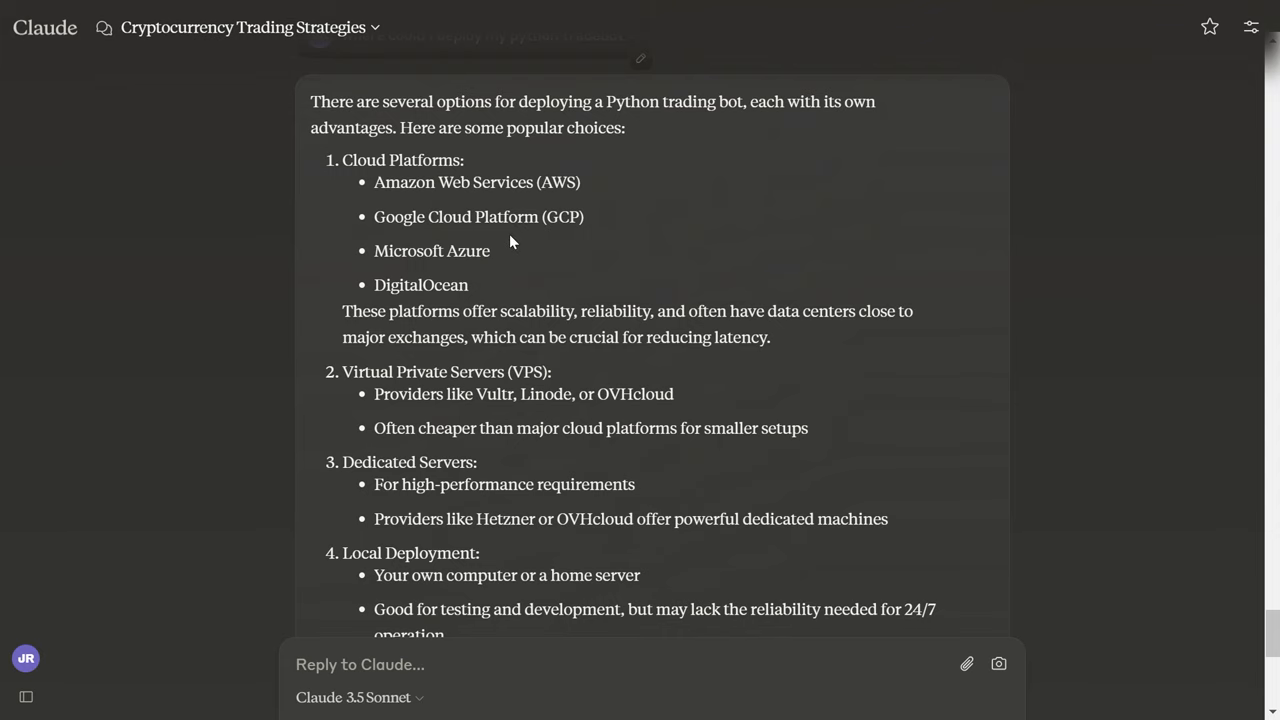
{"action": "scroll", "scroll_direction": "down", "scroll_amount": 3}
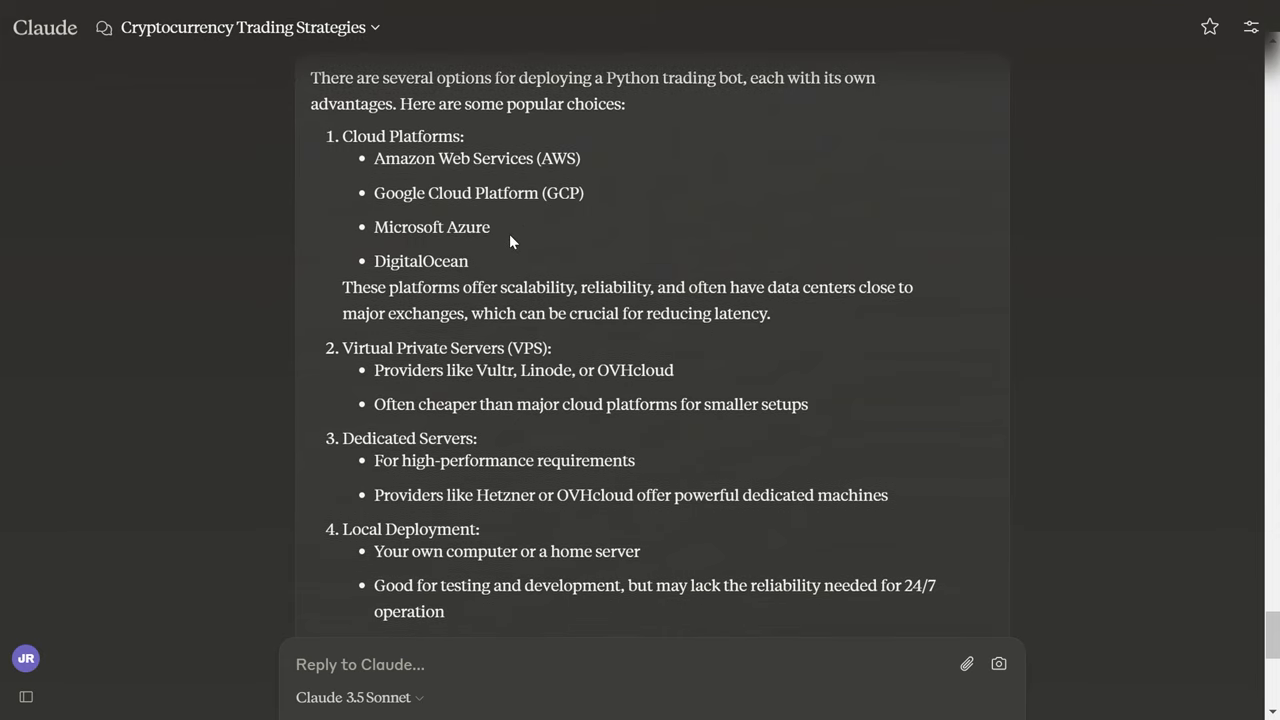
{"action": "scroll", "scroll_direction": "down", "scroll_amount": 3}
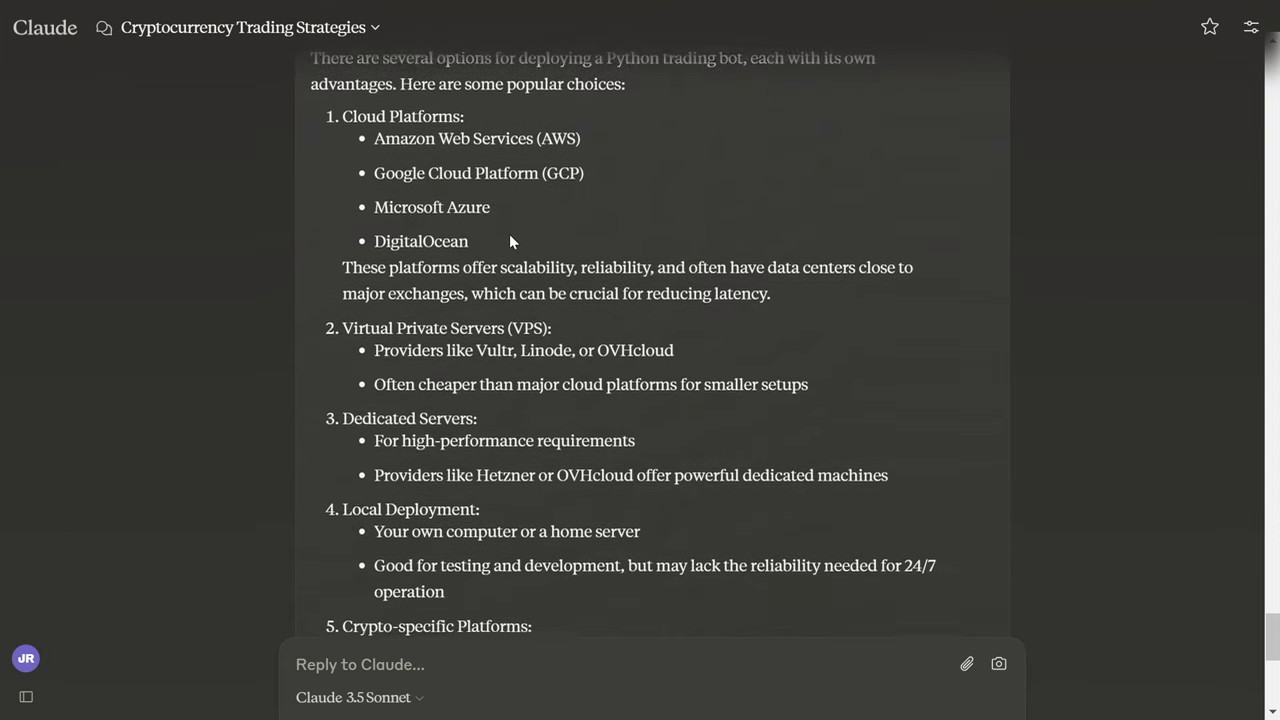
{"action": "scroll", "scroll_direction": "down", "scroll_amount": 3}
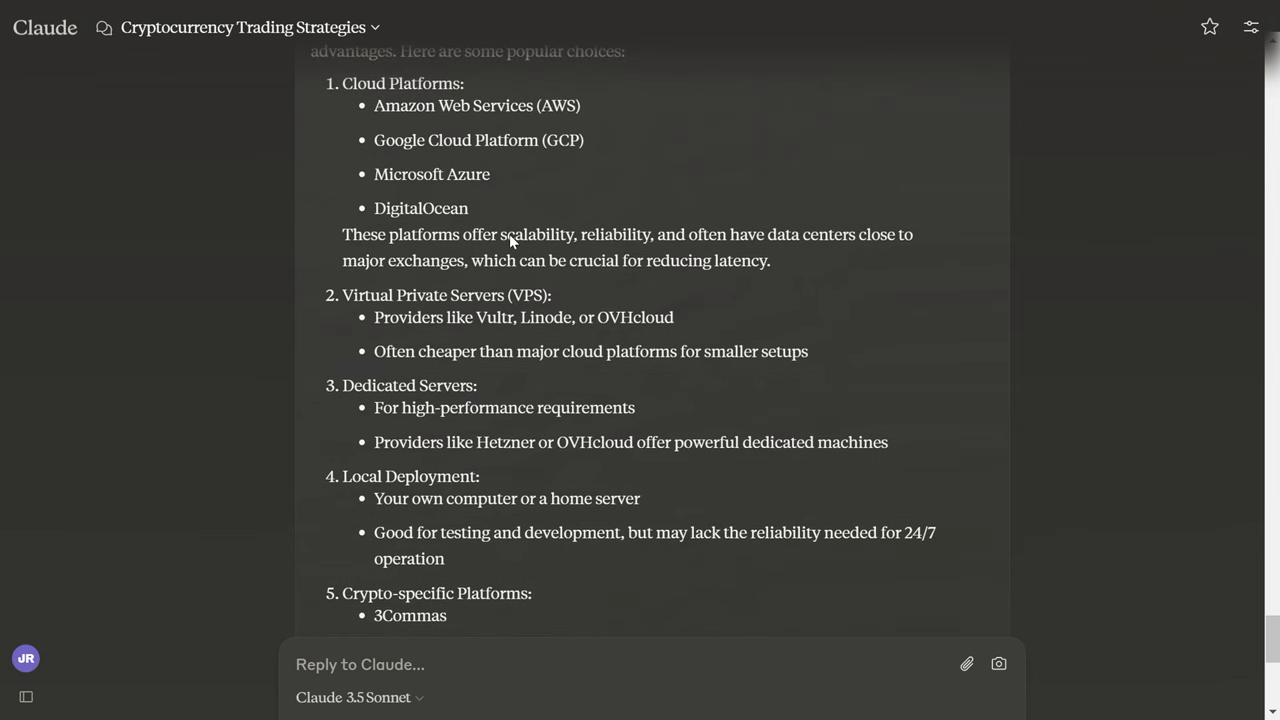
{"action": "mouse_move", "coordinate": [504, 192]}
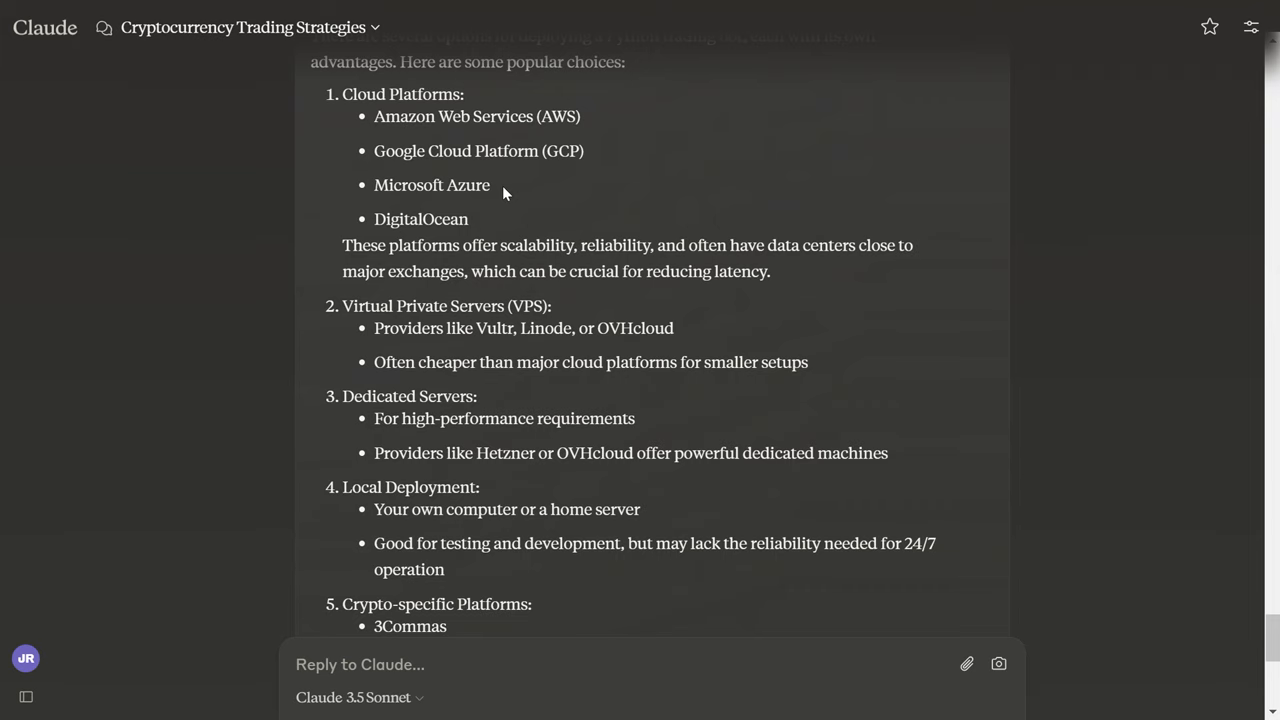
{"action": "scroll", "scroll_direction": "down", "scroll_amount": 3}
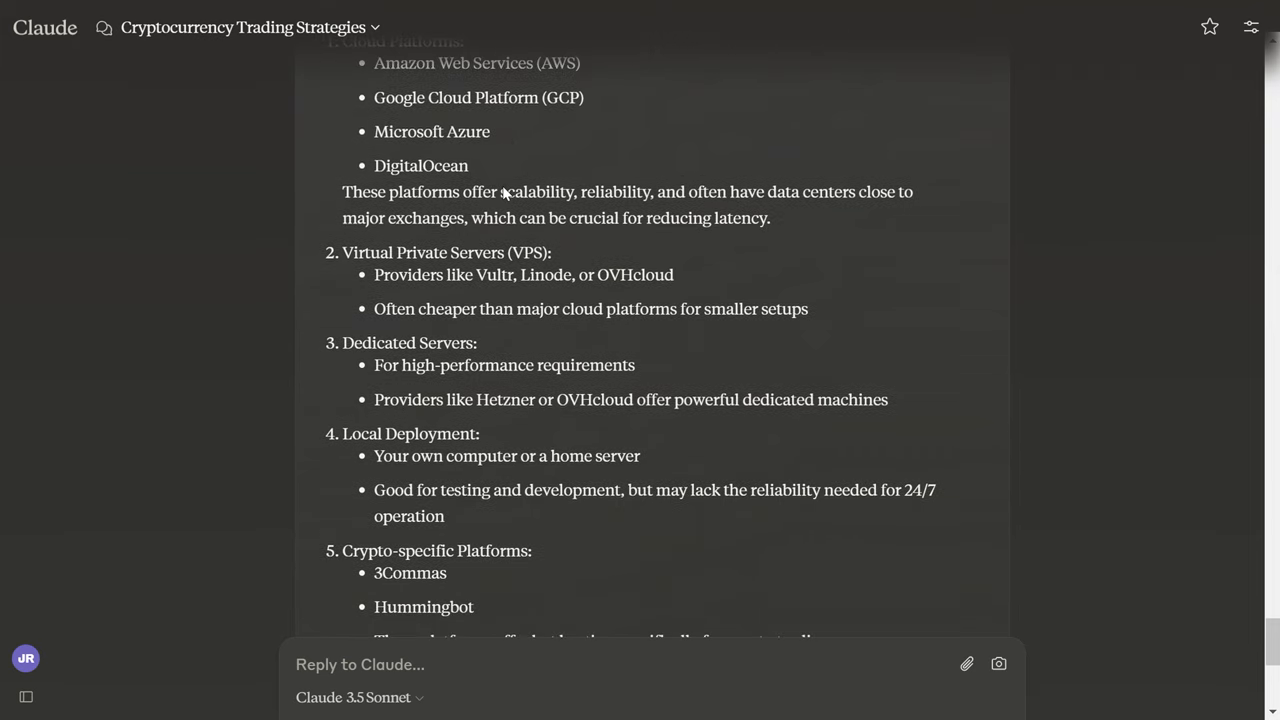
{"action": "scroll", "scroll_direction": "down", "scroll_amount": 3}
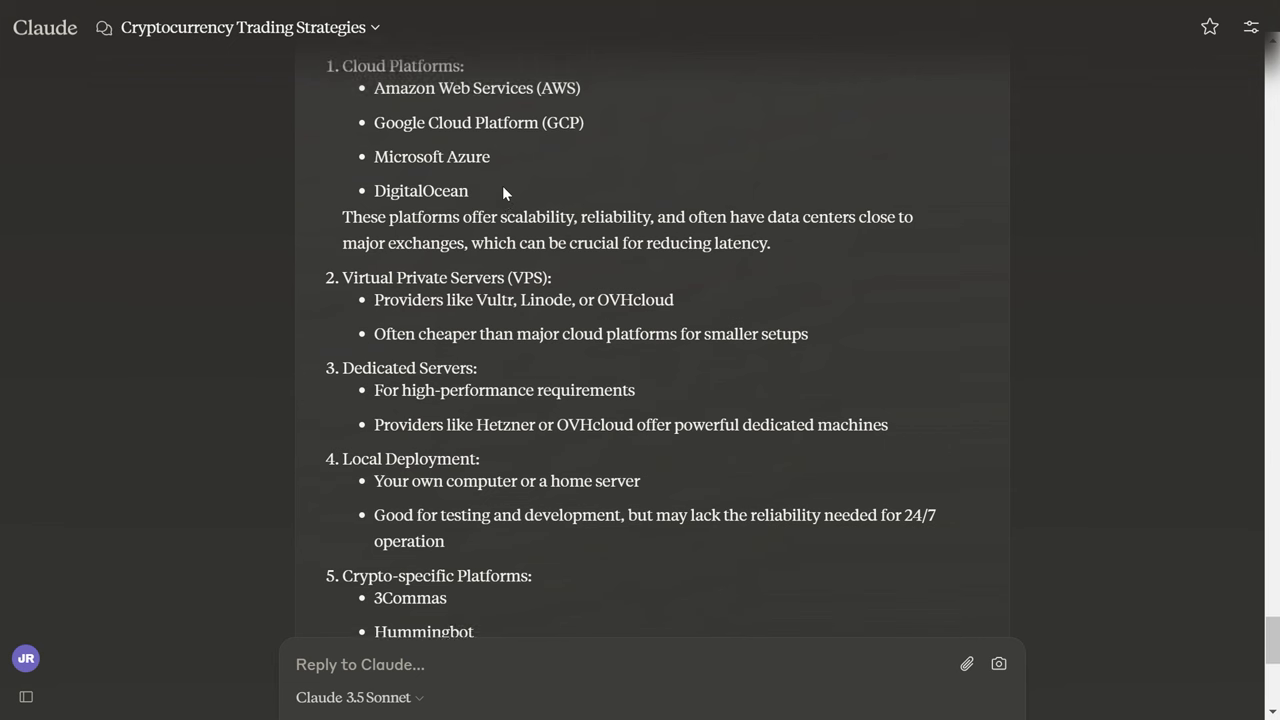
{"action": "scroll", "scroll_direction": "down", "scroll_amount": 3}
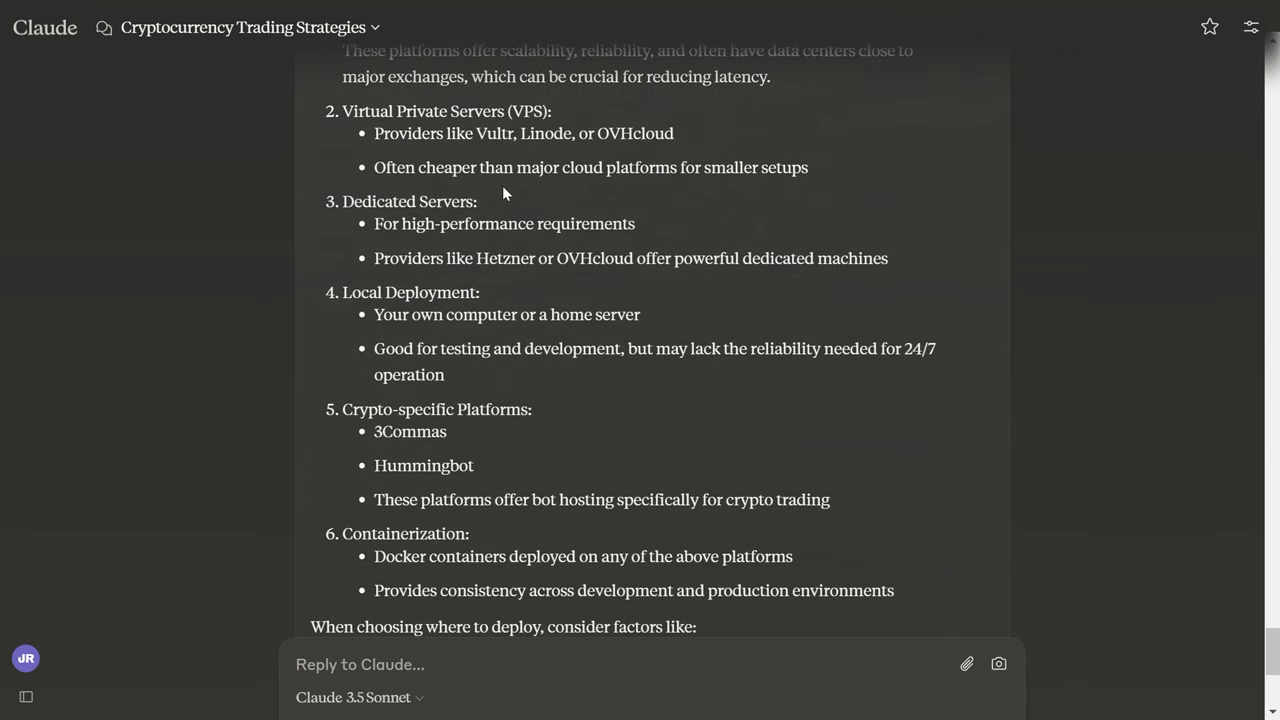
{"action": "scroll", "scroll_direction": "down", "scroll_amount": 3}
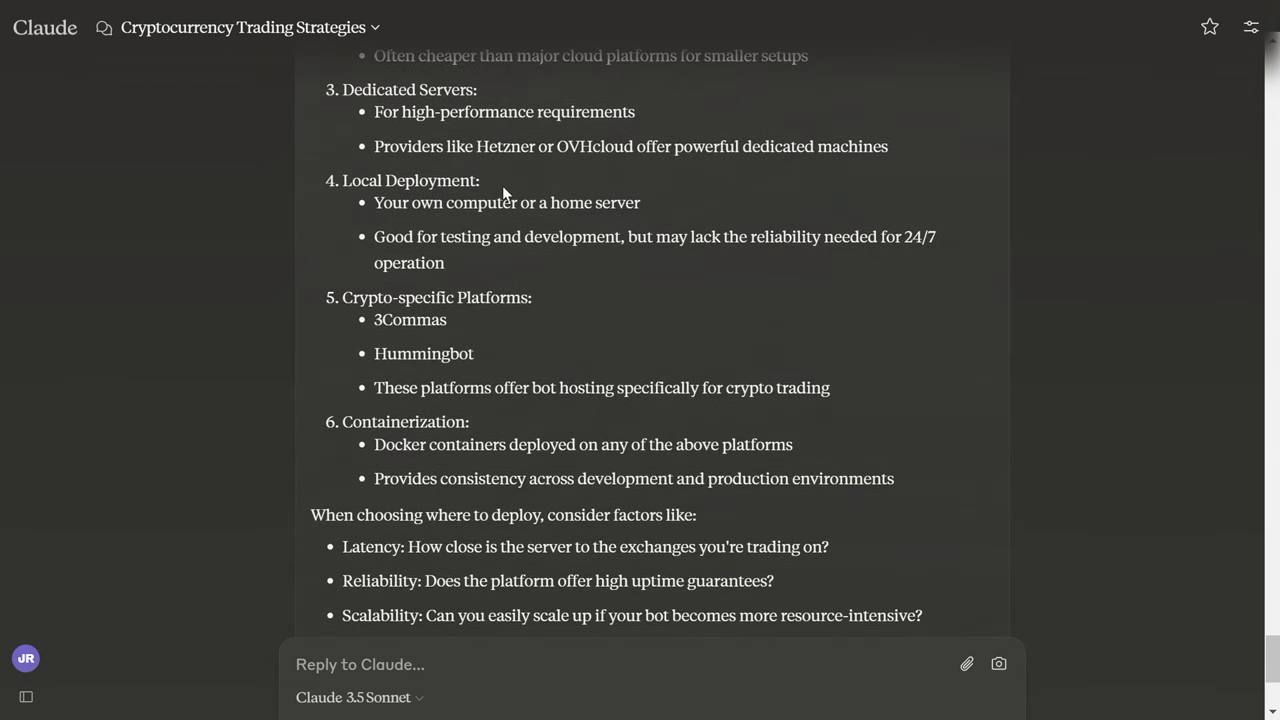
{"action": "scroll", "scroll_direction": "down", "scroll_amount": 3}
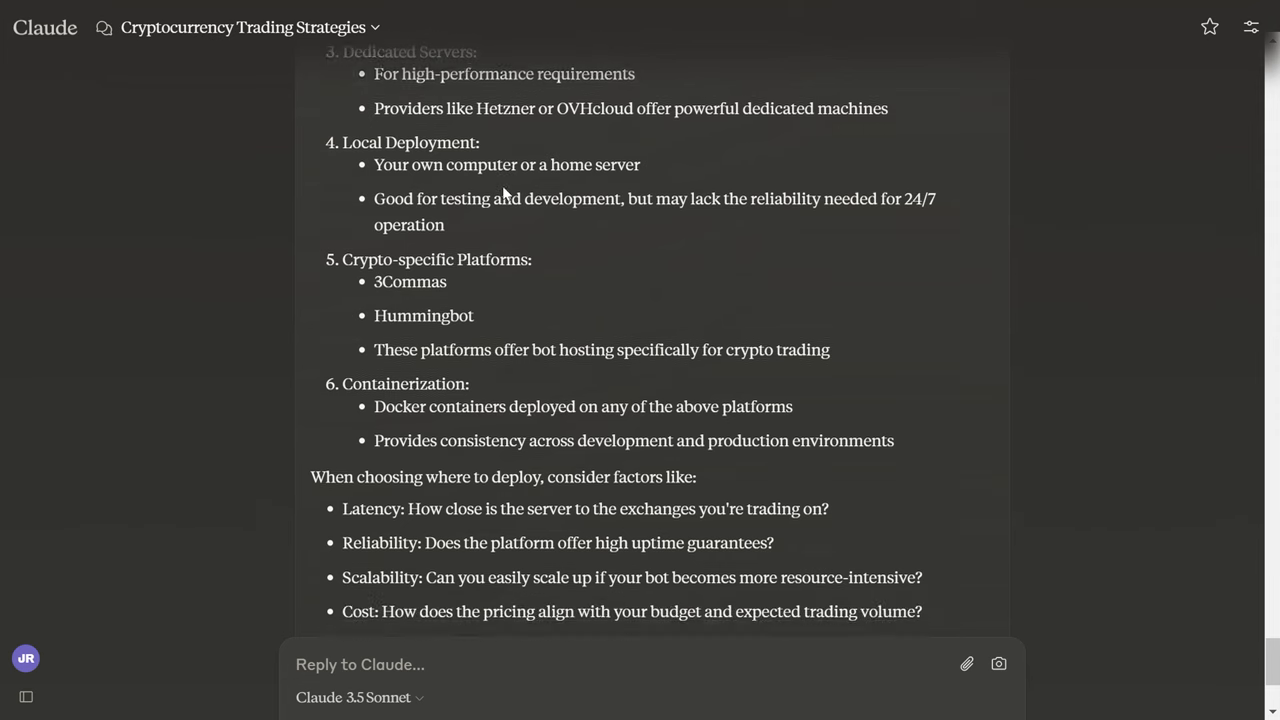
{"action": "scroll", "scroll_direction": "down", "scroll_amount": 3}
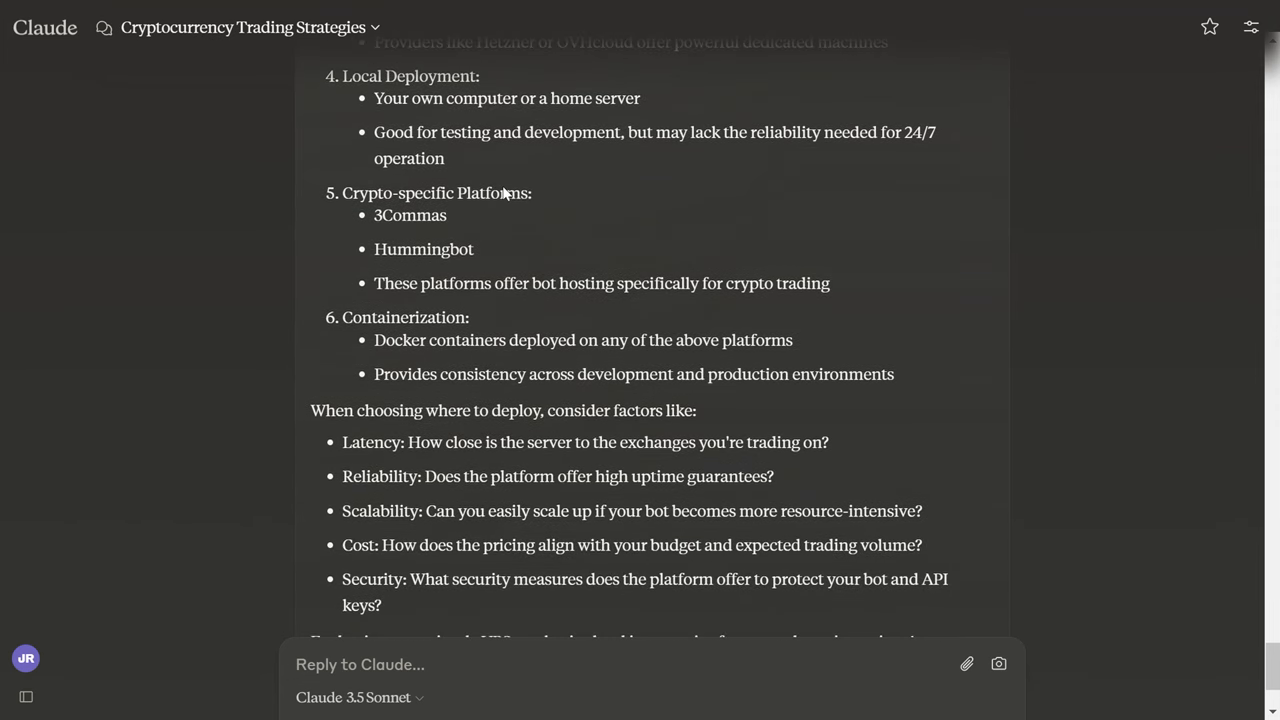
{"action": "scroll", "scroll_direction": "down", "scroll_amount": 3}
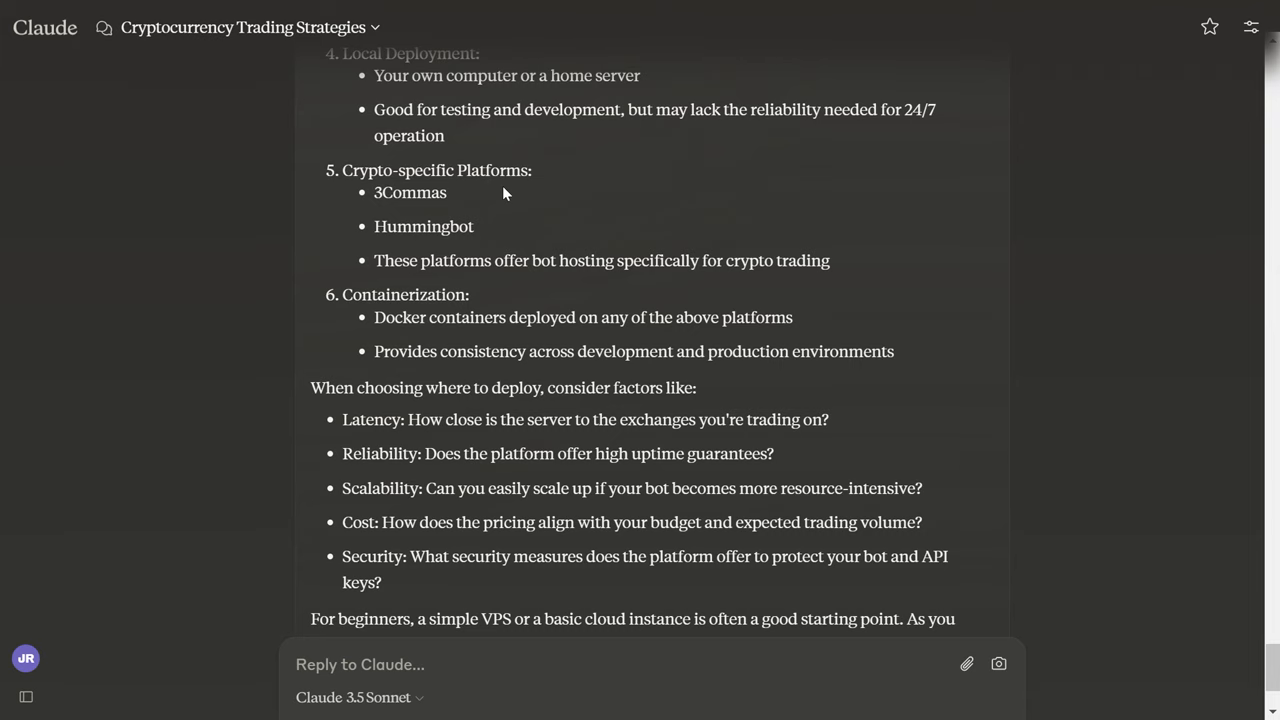
{"action": "scroll", "scroll_direction": "down", "scroll_amount": 3}
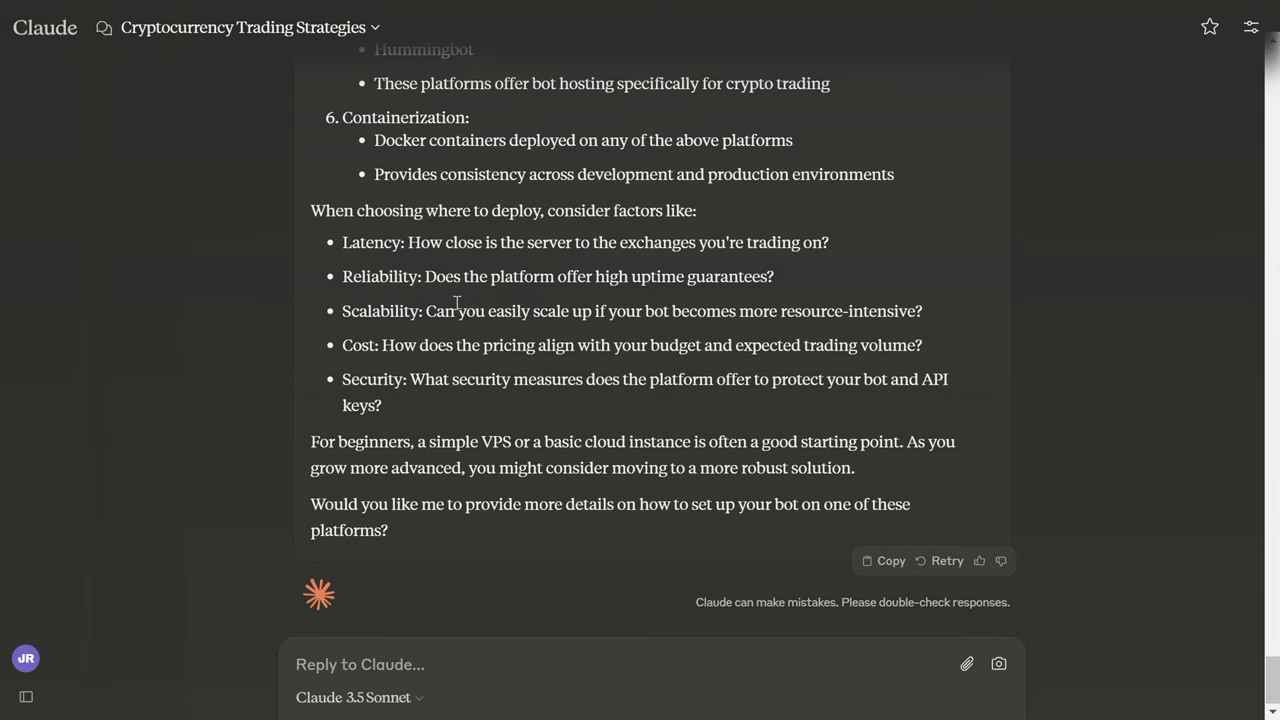
{"action": "scroll", "scroll_direction": "down", "scroll_amount": 3}
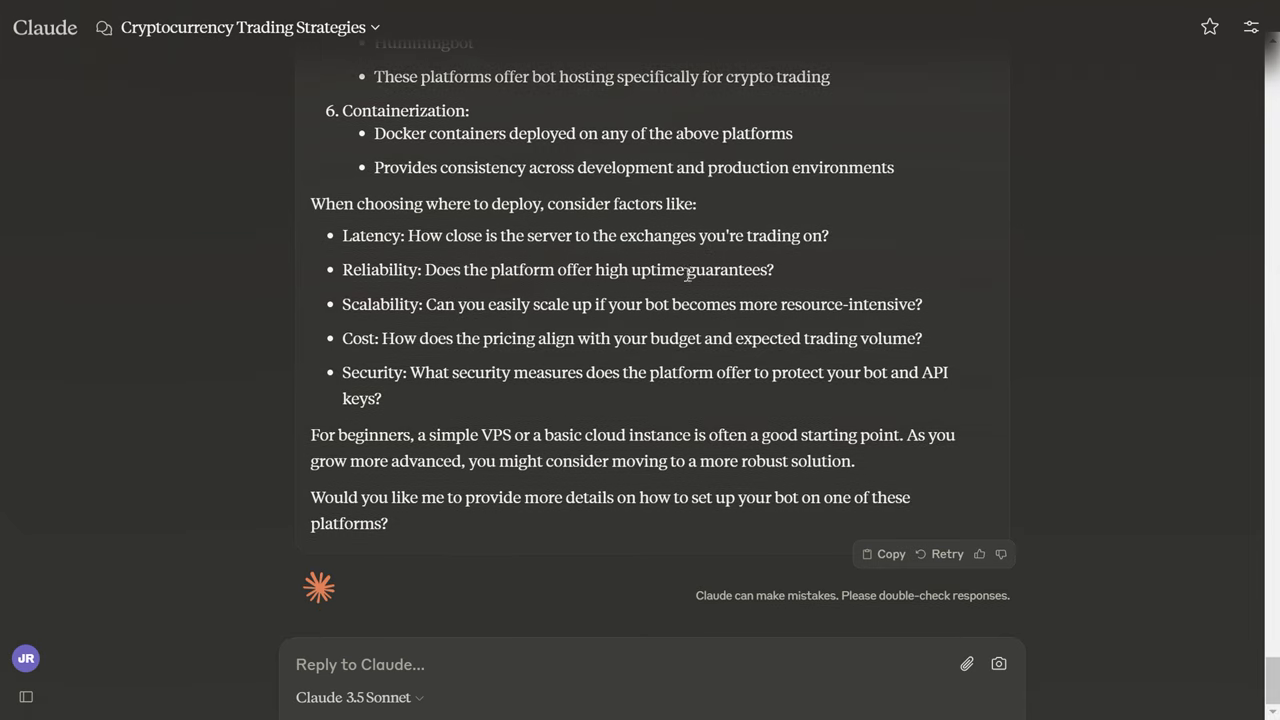
{"action": "scroll", "scroll_direction": "up", "scroll_amount": 3}
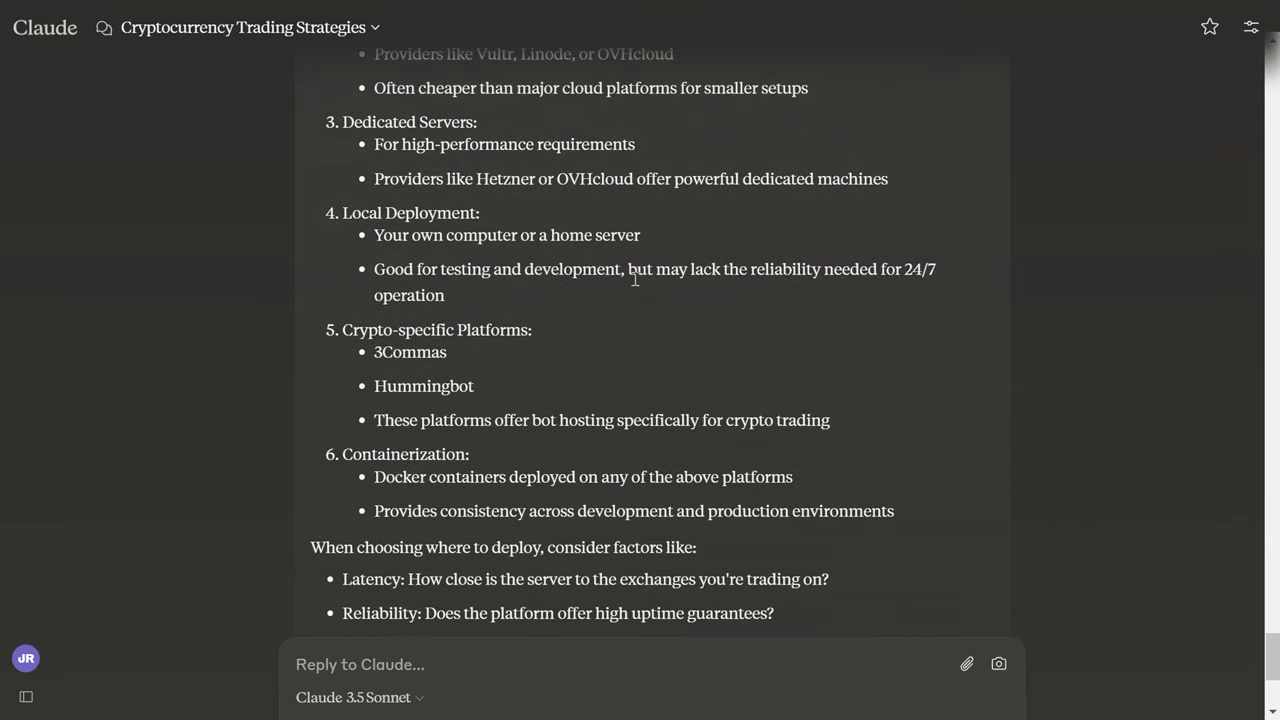
{"action": "scroll", "scroll_direction": "down", "scroll_amount": 3}
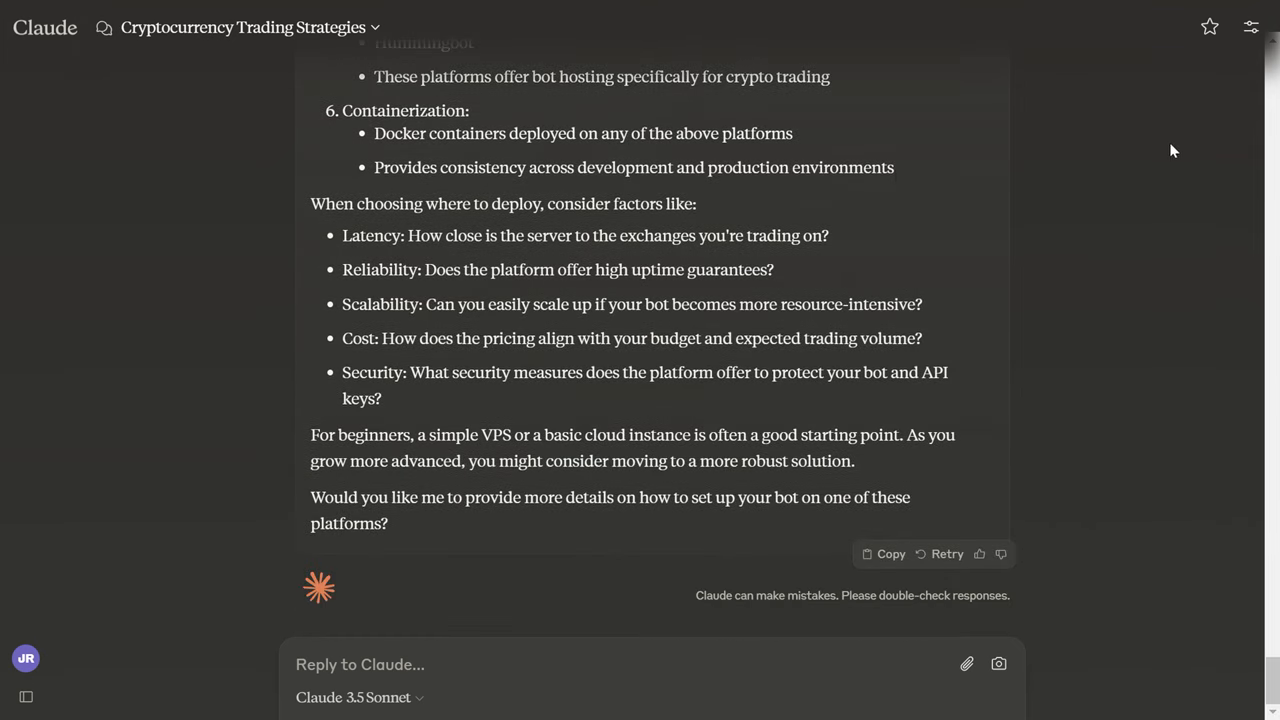